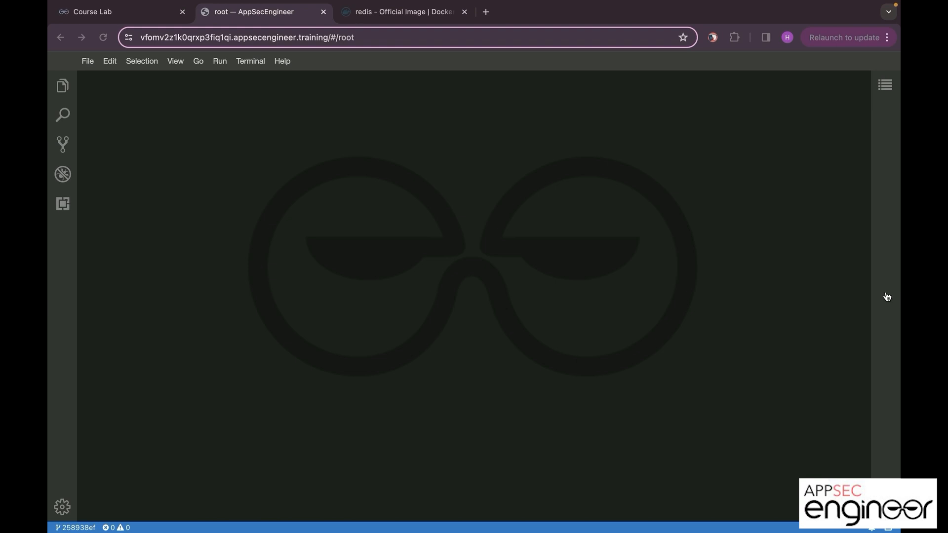
mouse_move(667, 211)
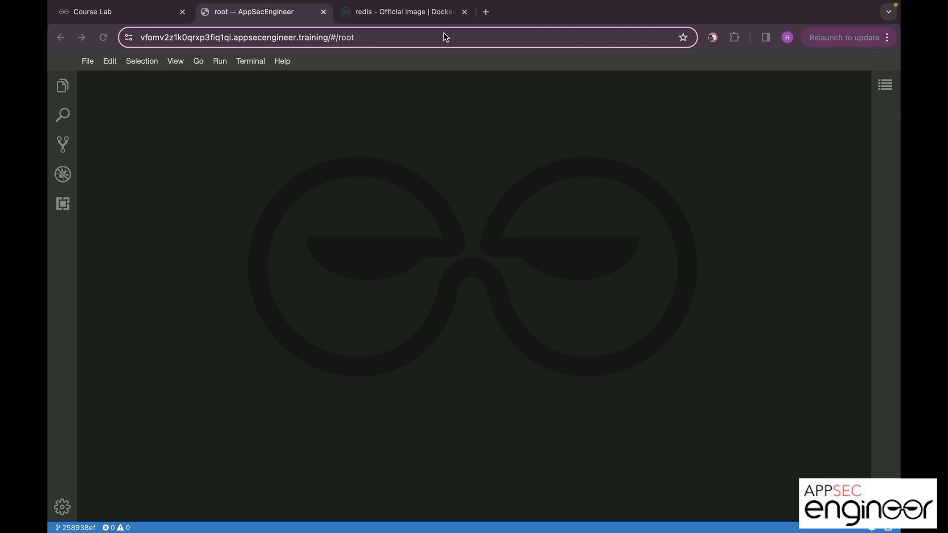
- Copy the 'docker pull redis' command from Docker Hub's redis page and return to the lab
left_click(399, 12)
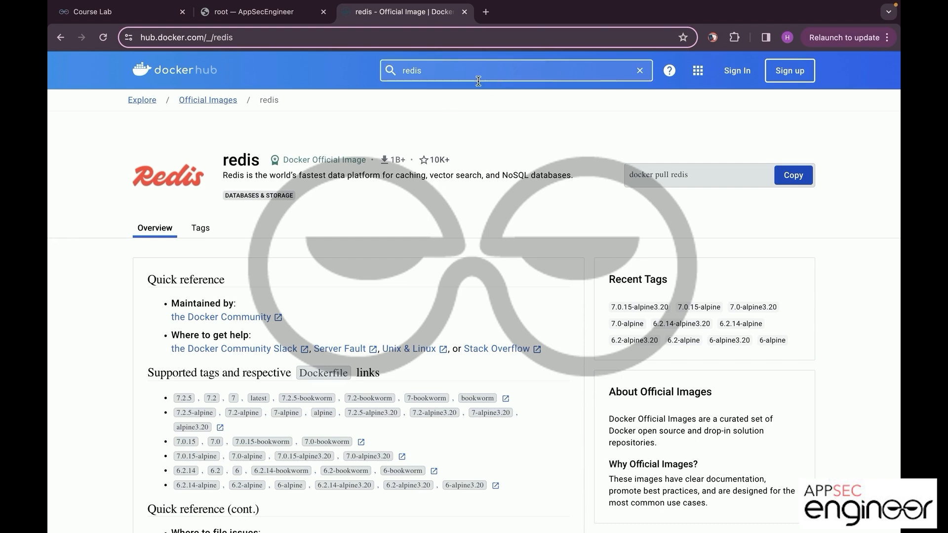
left_click(793, 175)
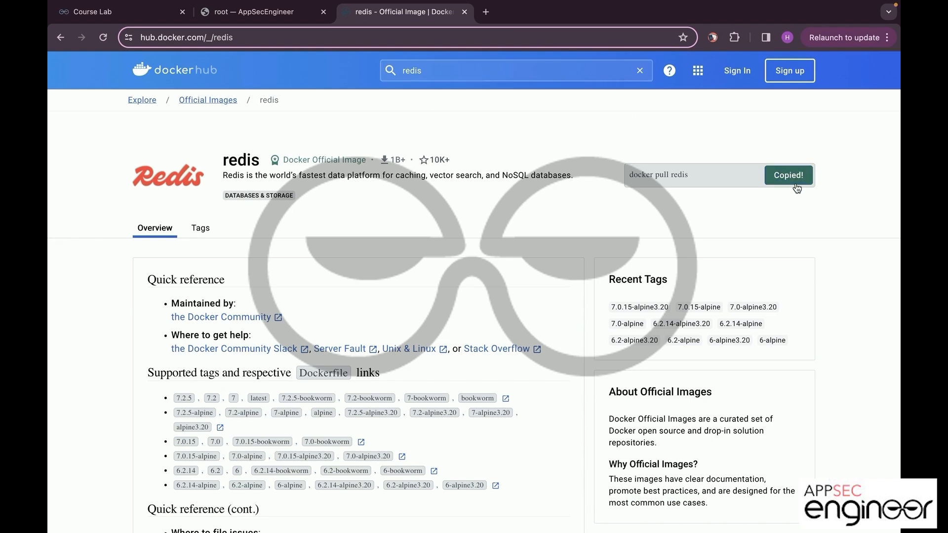
left_click(253, 12)
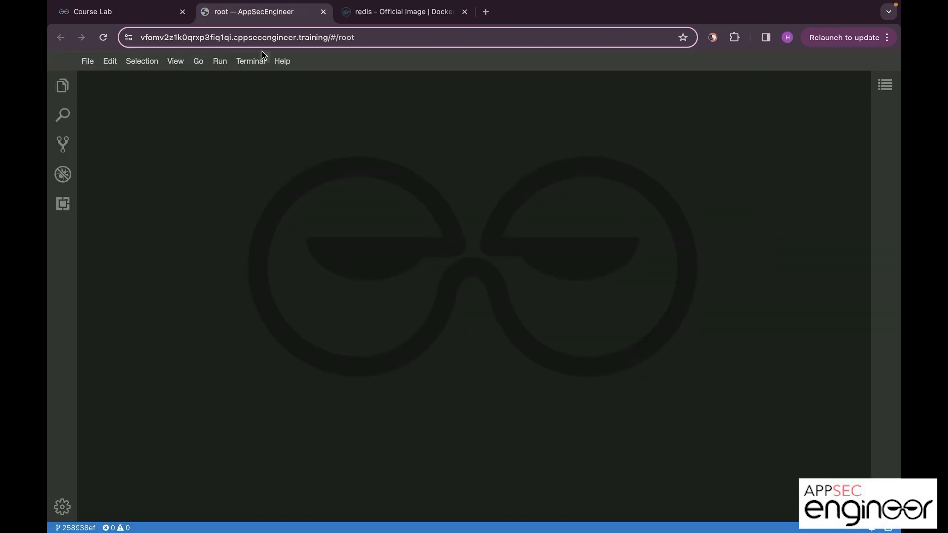
- In a new terminal run 'docker pull redis', confirm redis:latest with 'docker images', then clear
left_click(250, 60)
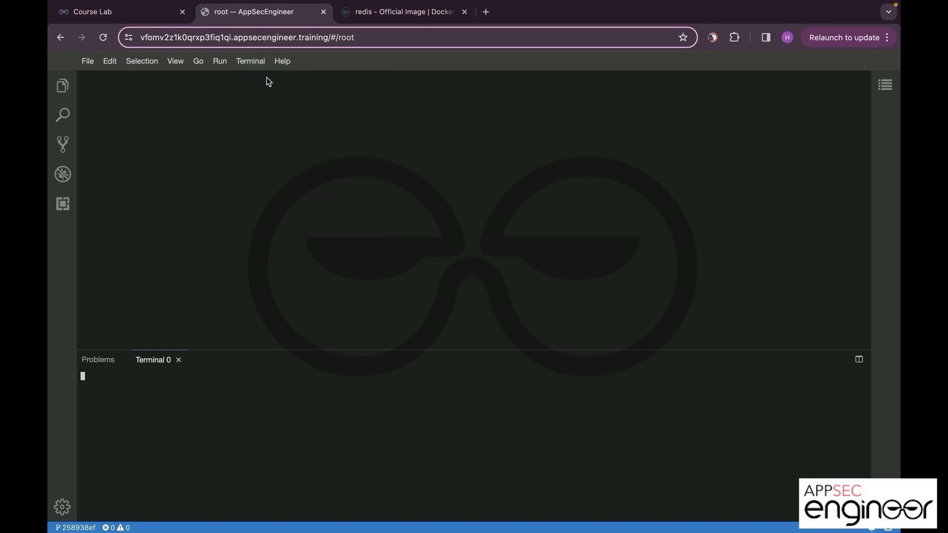
type("docker pull redis")
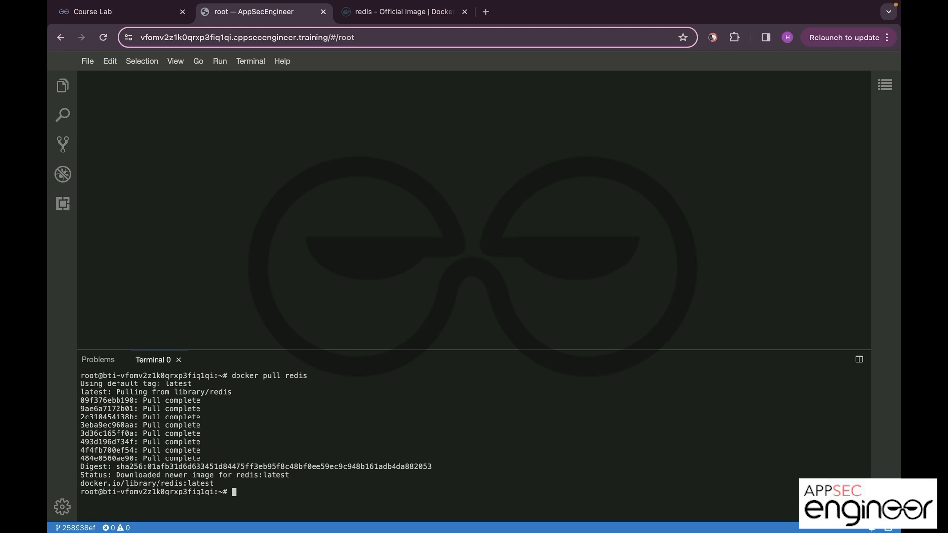
type("docker images")
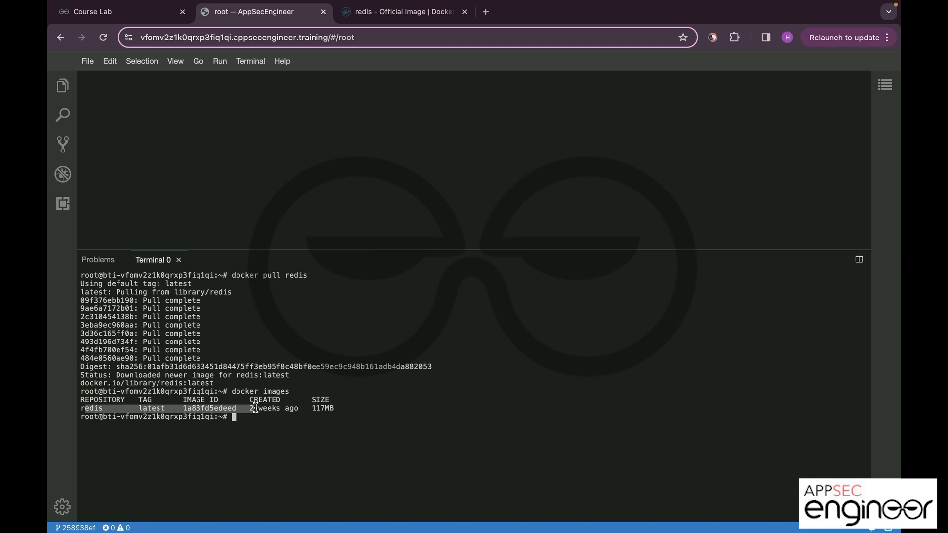
type("cl")
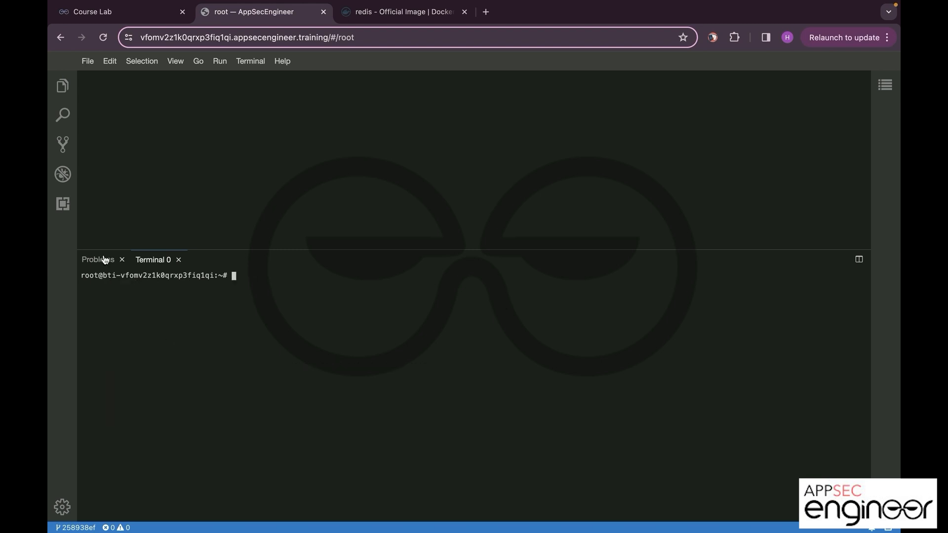
- With the Explorer showing, cd into container-basics/ and run 'docker pull we45/vul_flask'
left_click(62, 86)
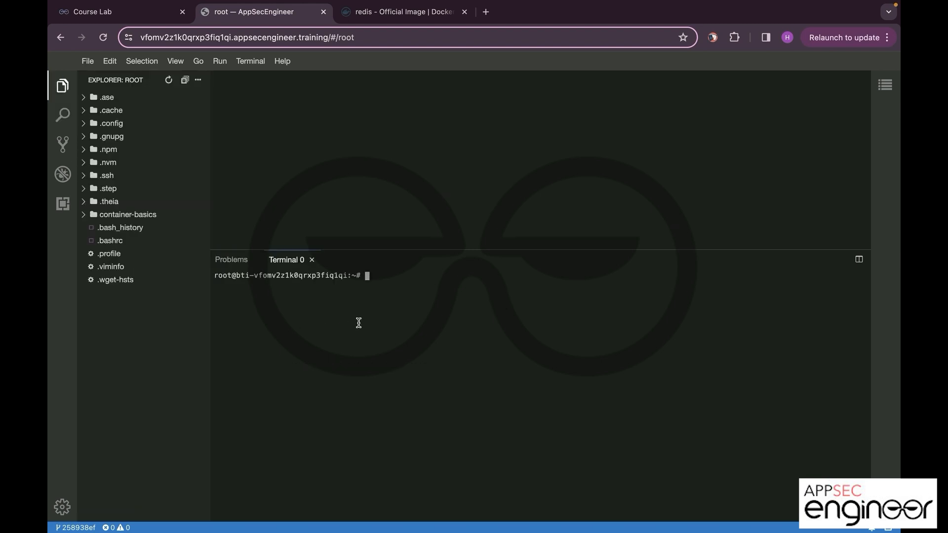
type("cd container-basics/")
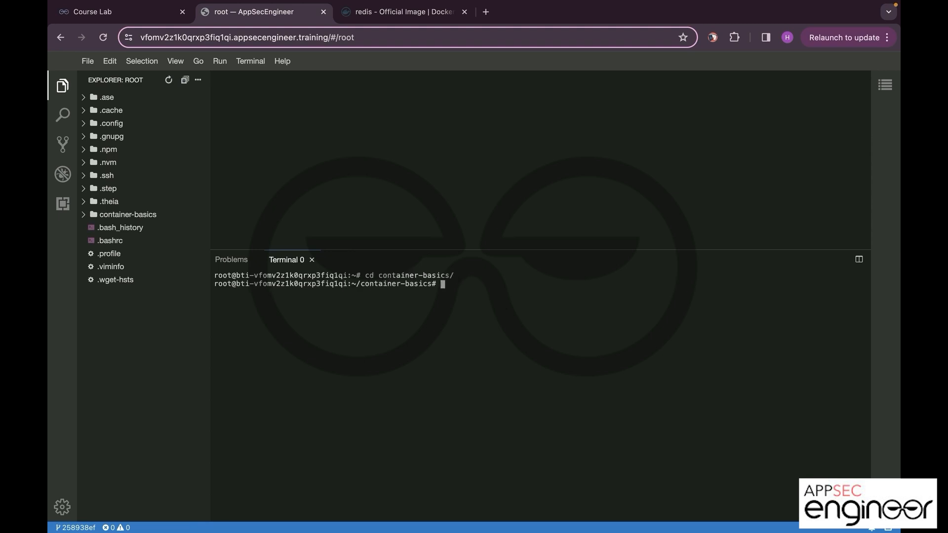
type("docker pu")
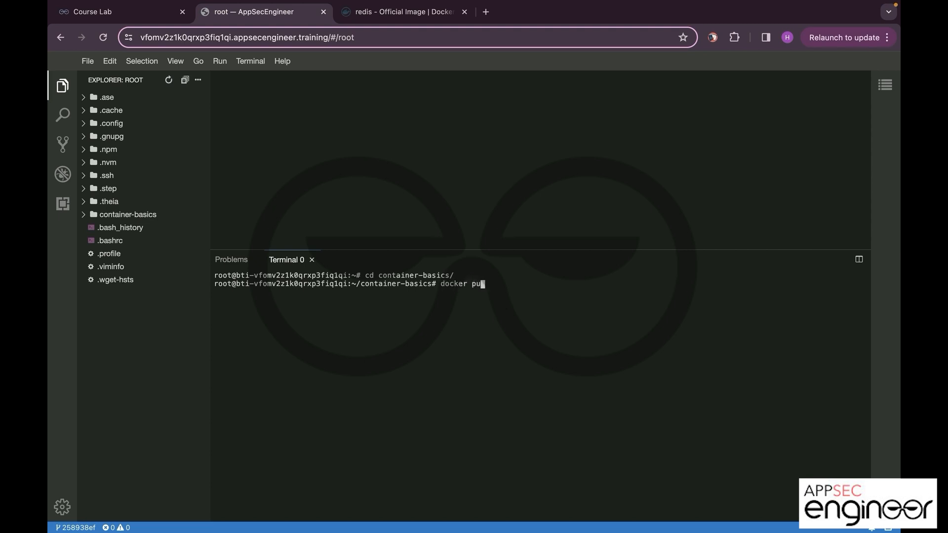
type("ll")
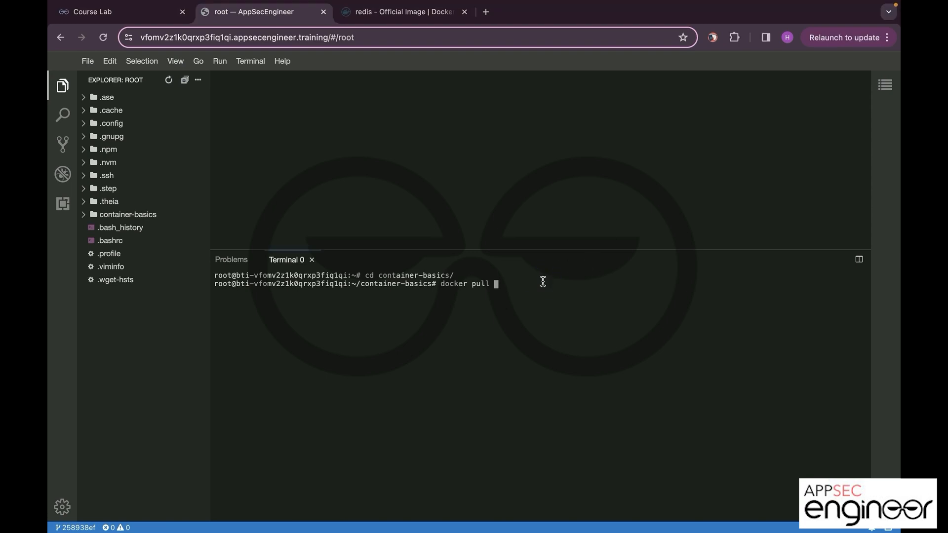
type("we45/")
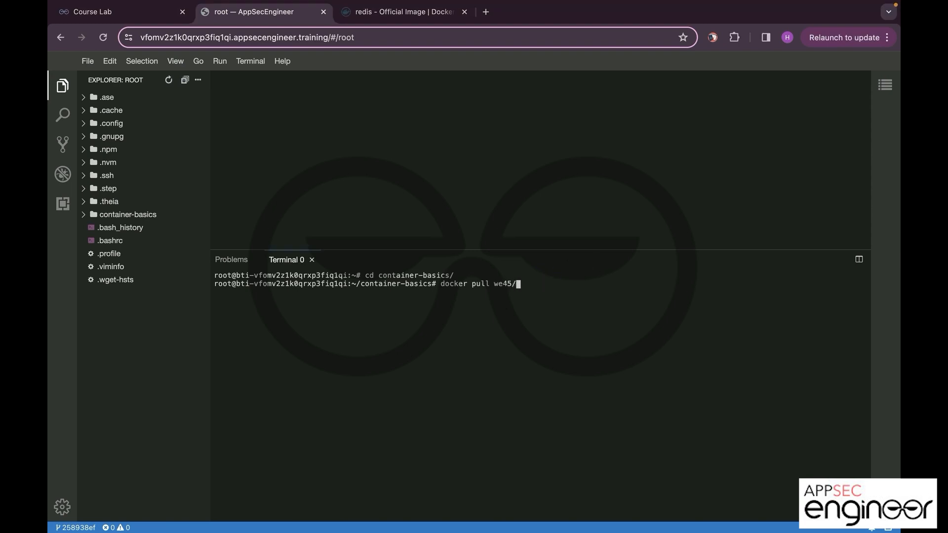
type("vul_flask")
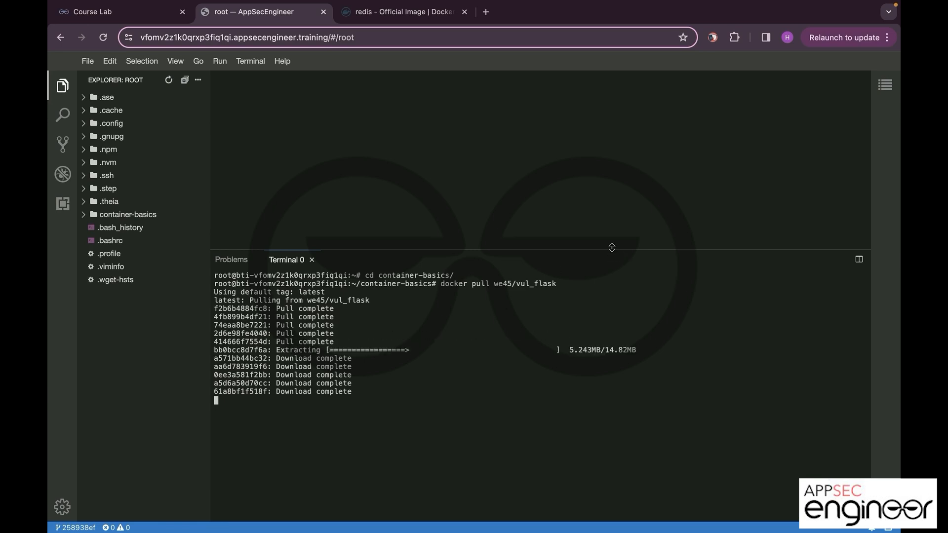
left_click_drag(611, 246, 611, 211)
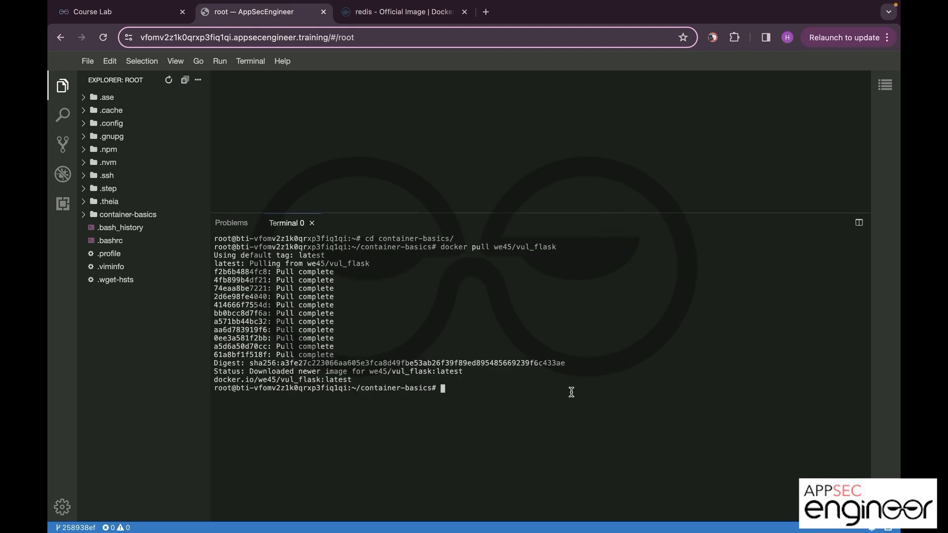
- List images, then attempt 'docker run -d --name vul_flask' without the image argument
type("docker run")
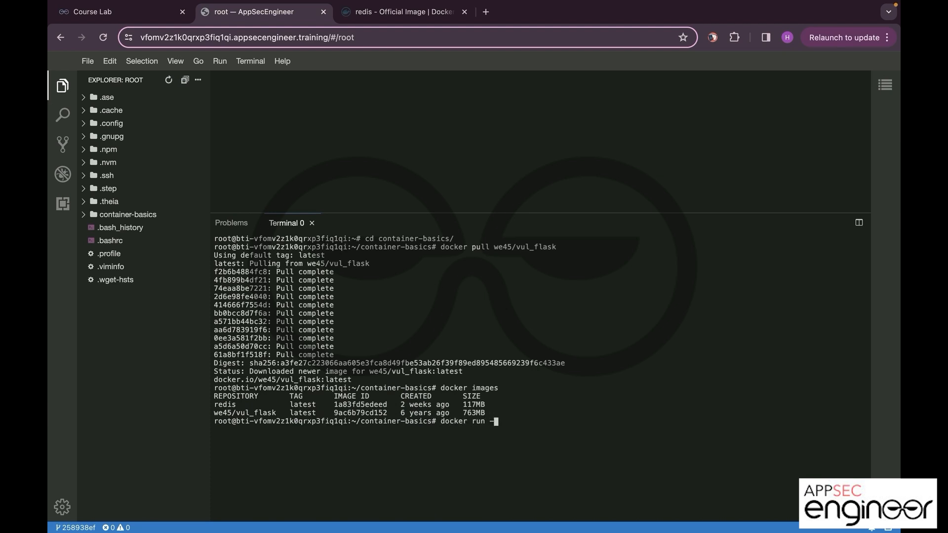
type("-d")
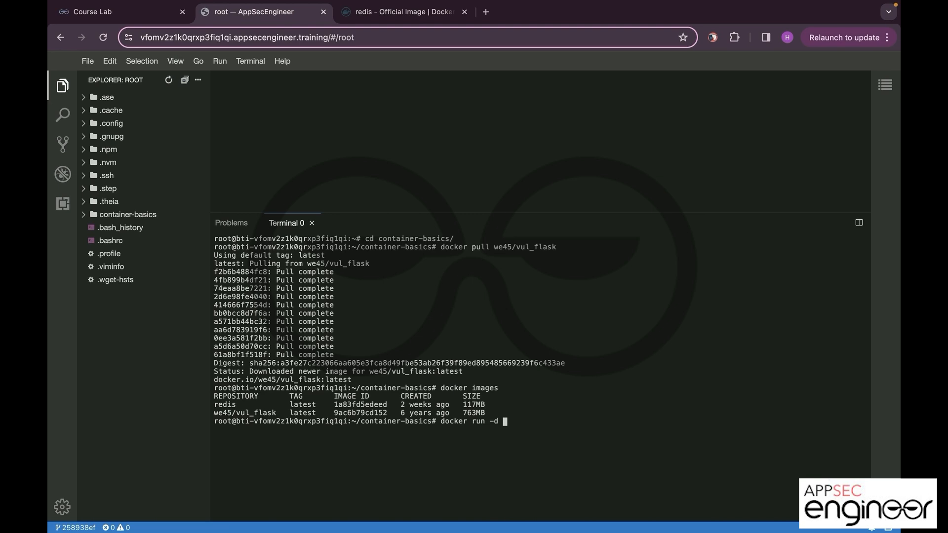
type("--name")
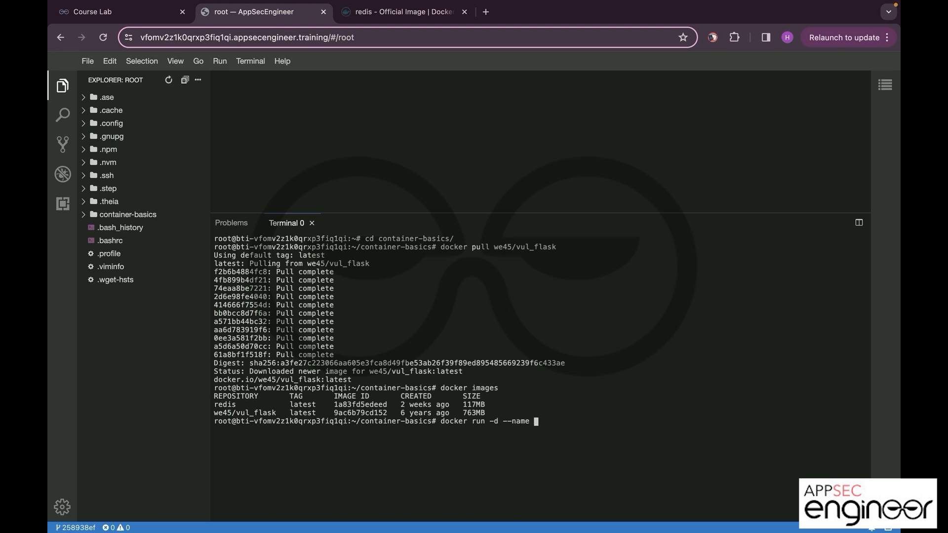
type("vul")
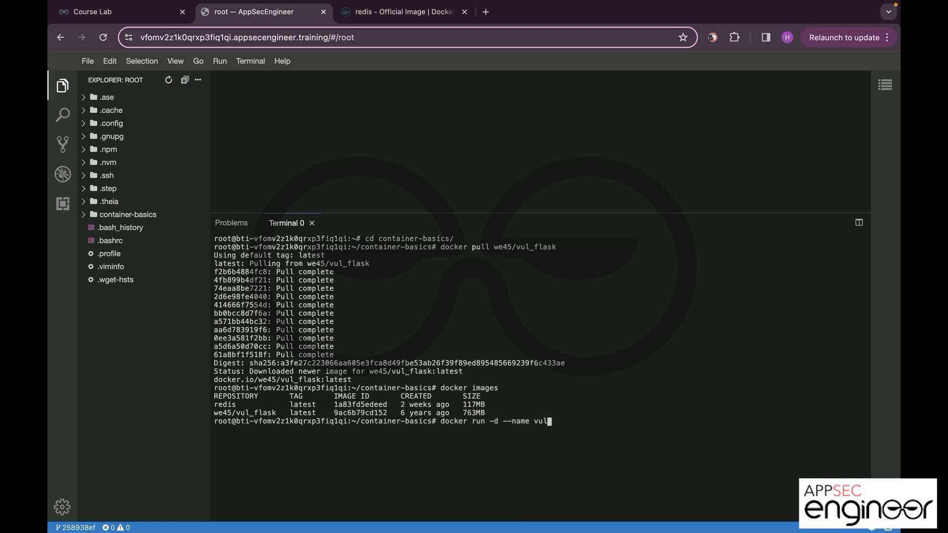
type("_flask")
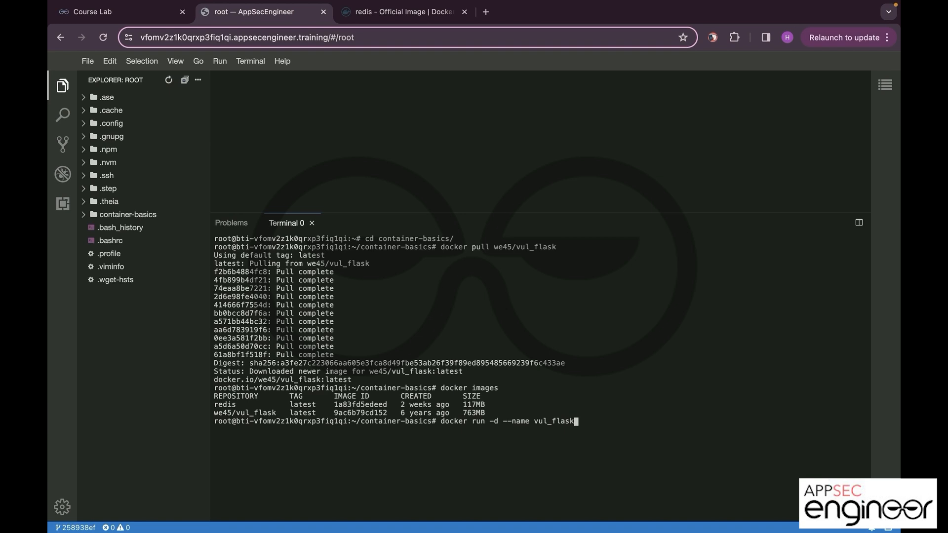
key("Enter")
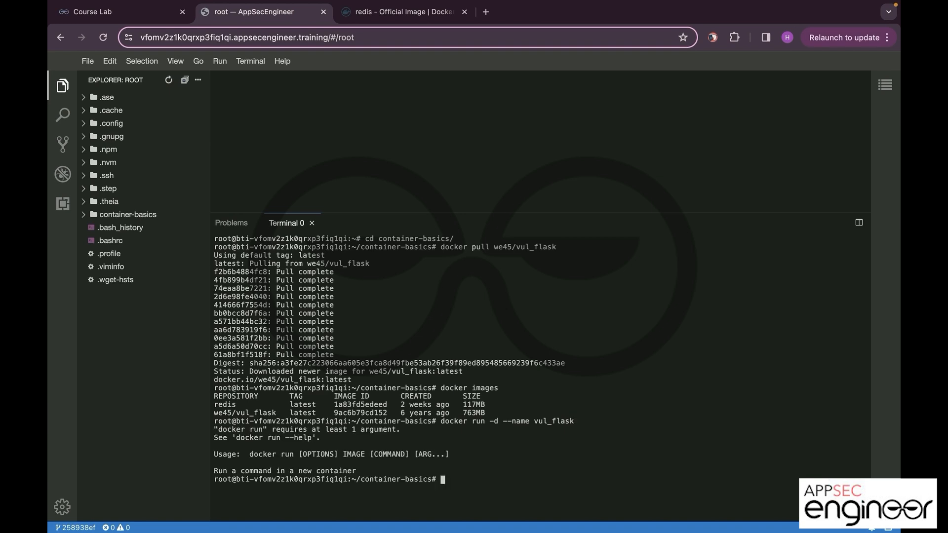
mouse_move(468, 439)
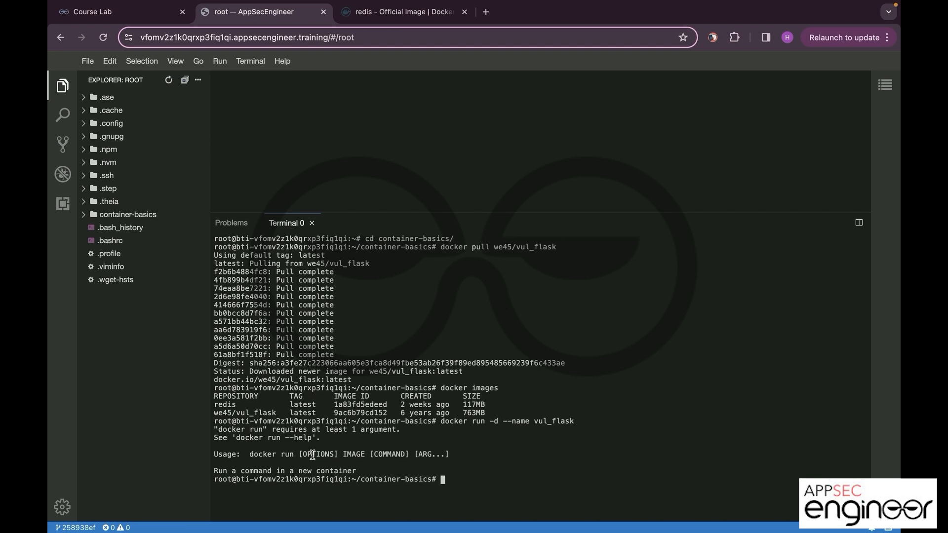
mouse_move(444, 454)
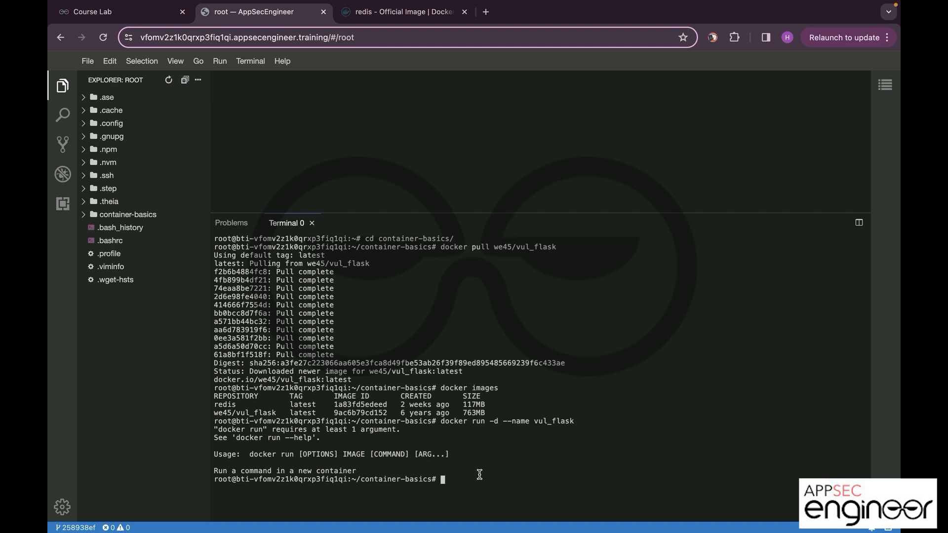
- Run 'docker run -d --name vul_flask we45/vul_flask' to start the container detached
type("docker run -d --name vul_flask")
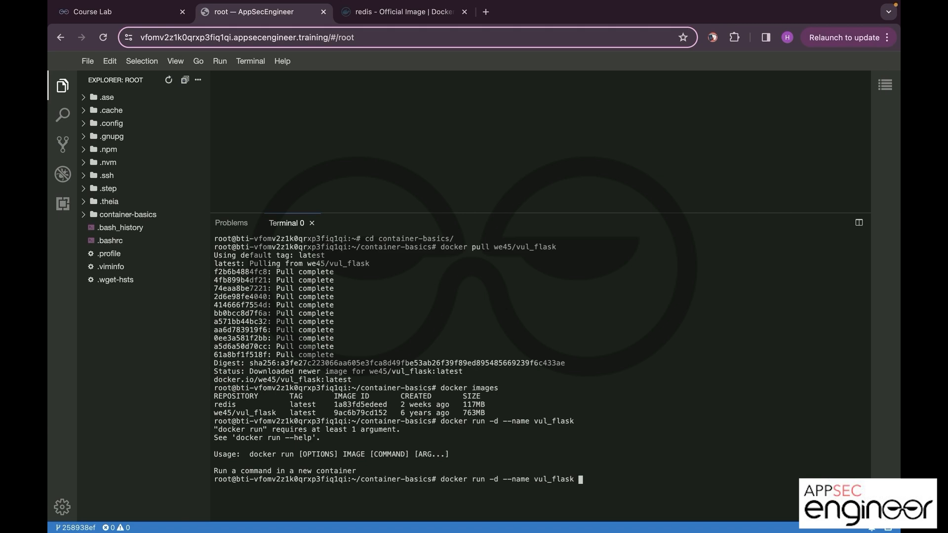
type("we45")
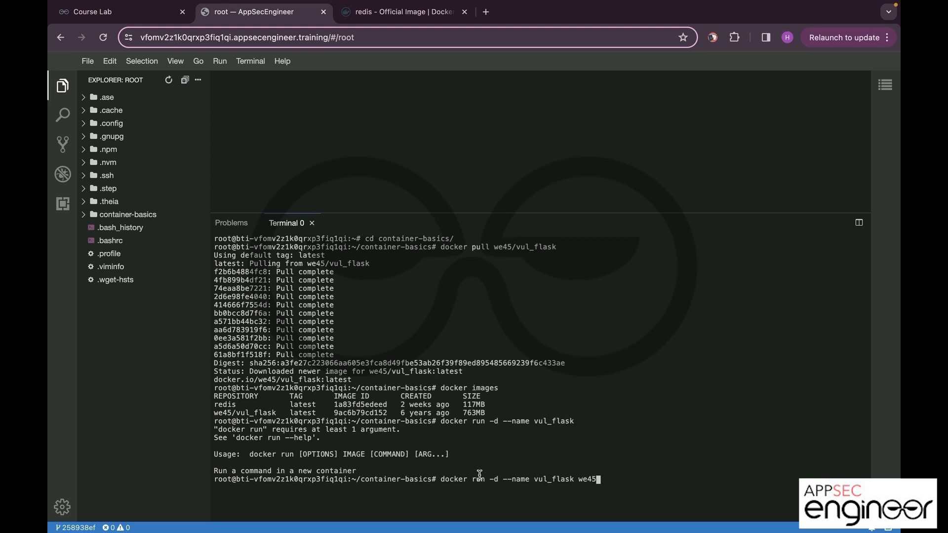
type("/")
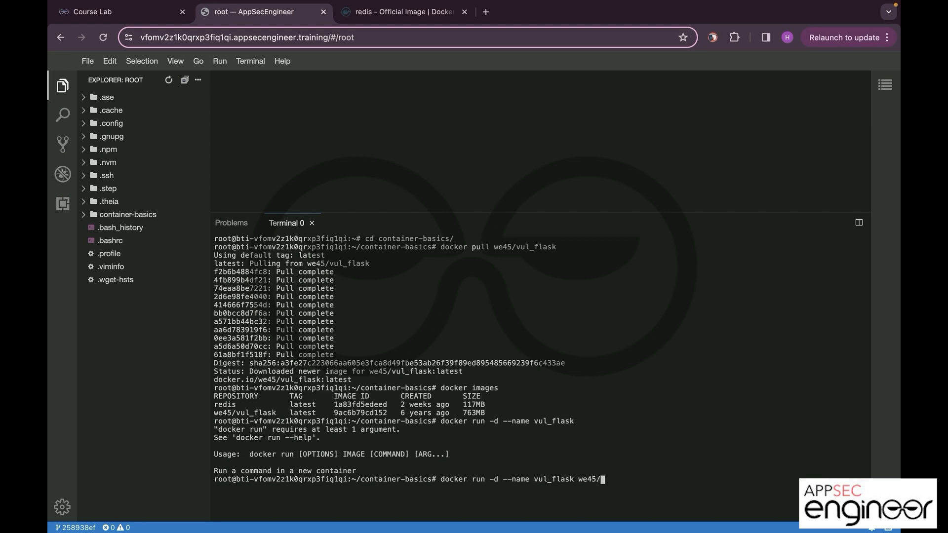
key("Enter")
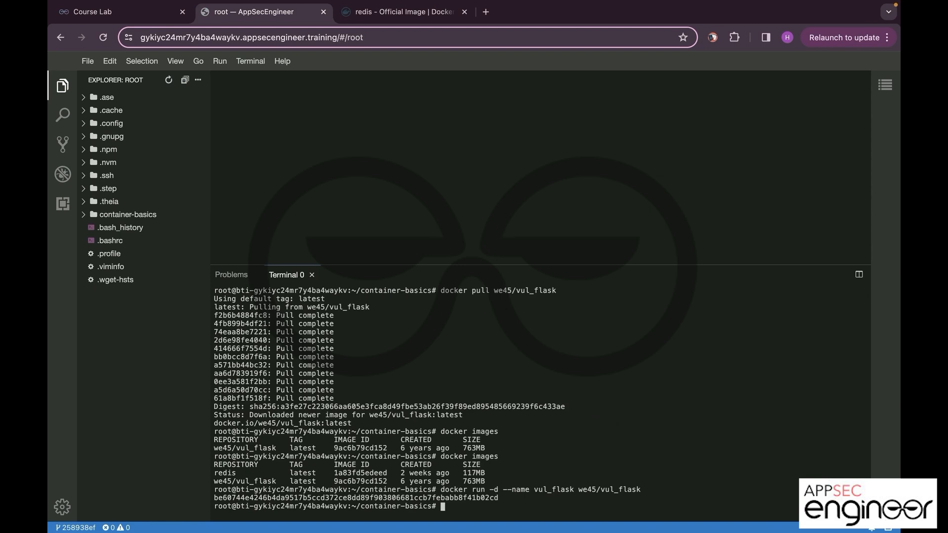
- Run 'docker ps', then 'docker logs be60744e4246' using the running container's ID
type("docker ps")
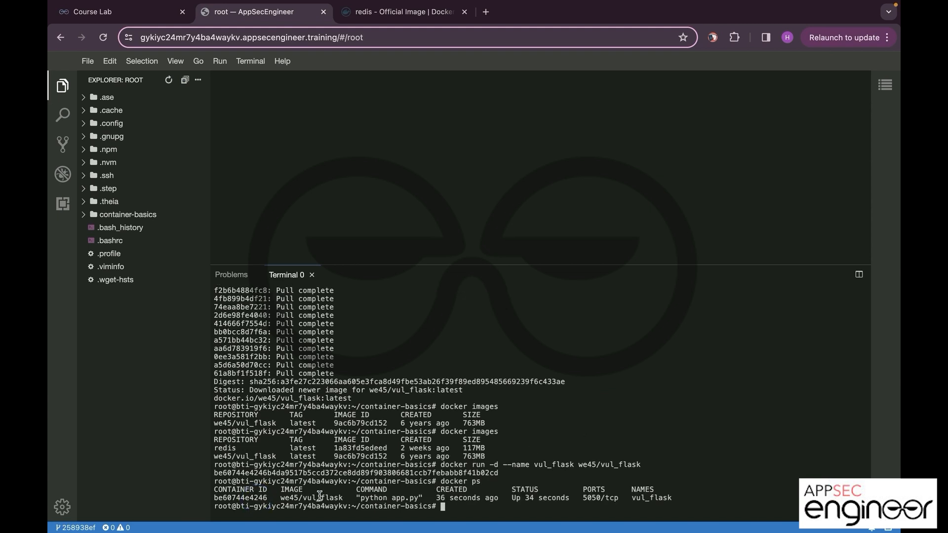
double_click(464, 498)
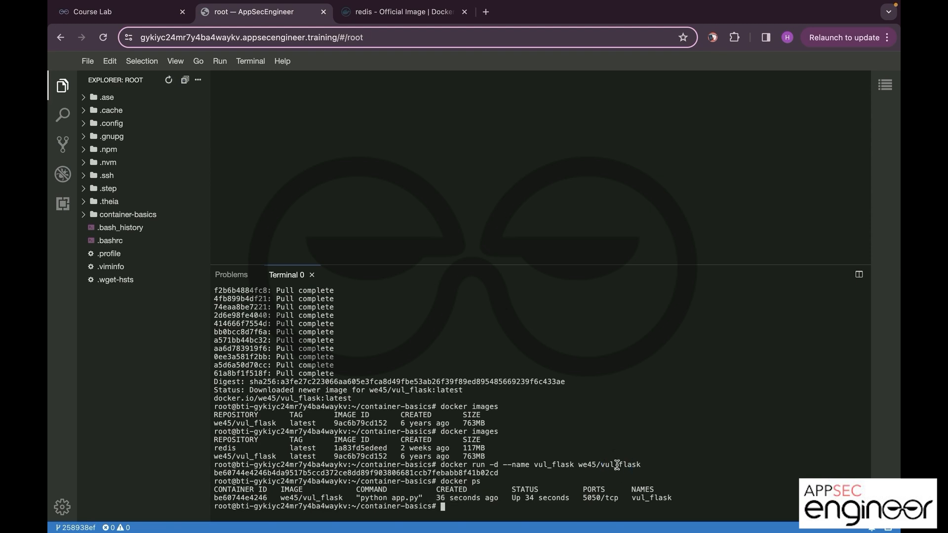
type("docker")
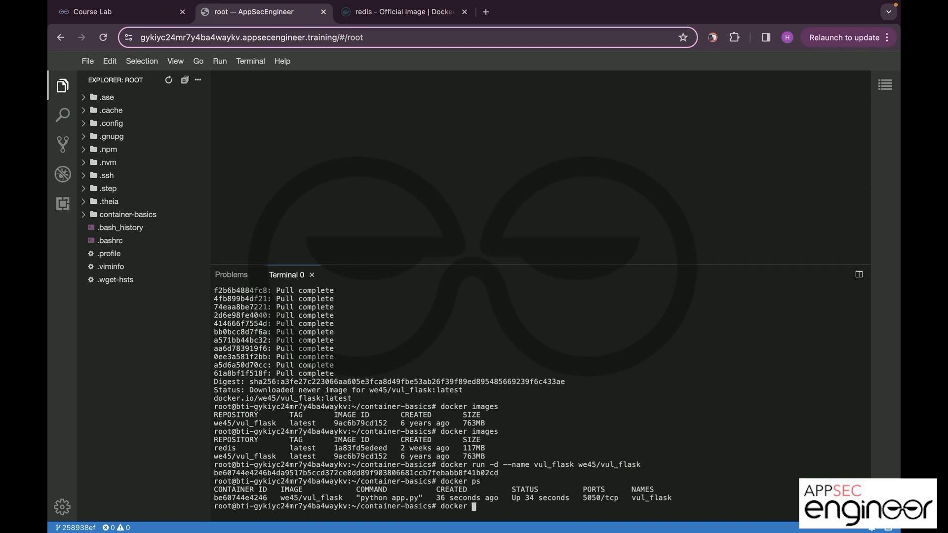
type("log")
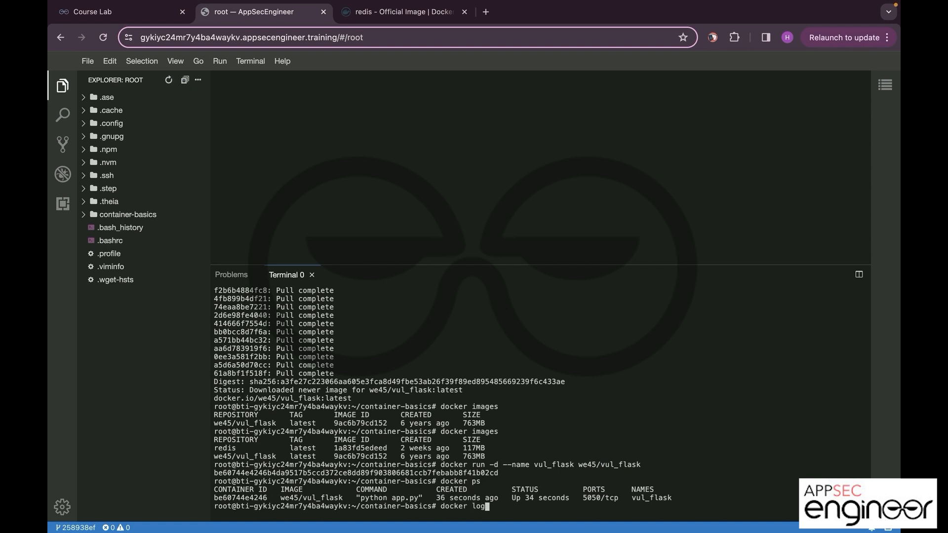
type("s")
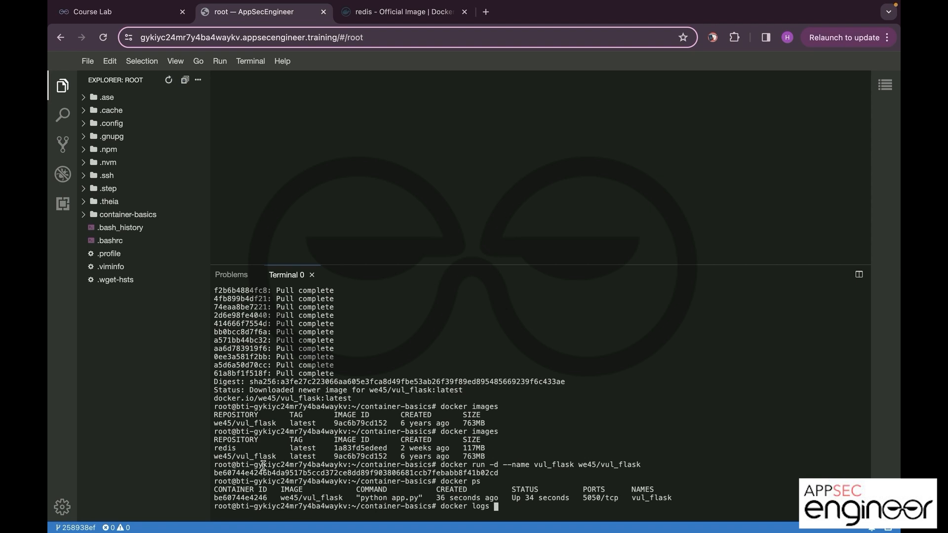
double_click(311, 496)
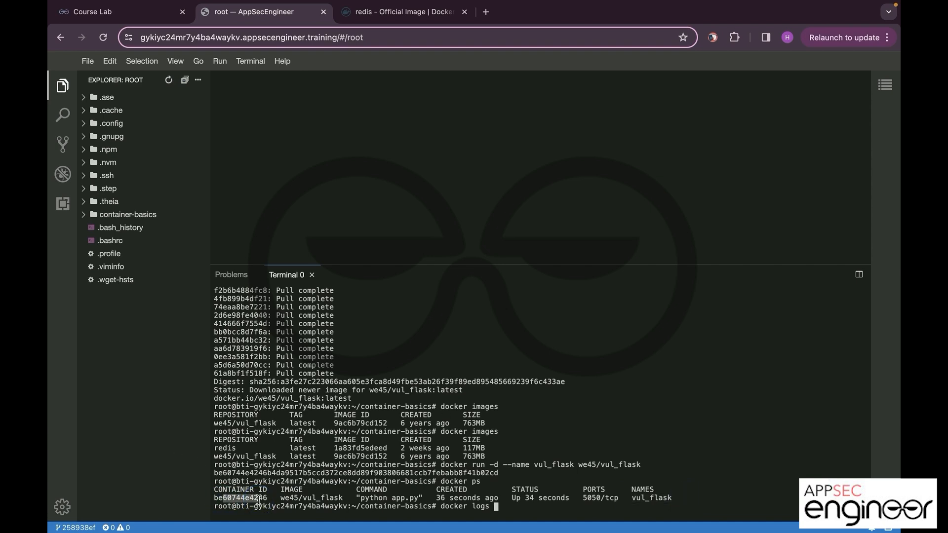
double_click(239, 497)
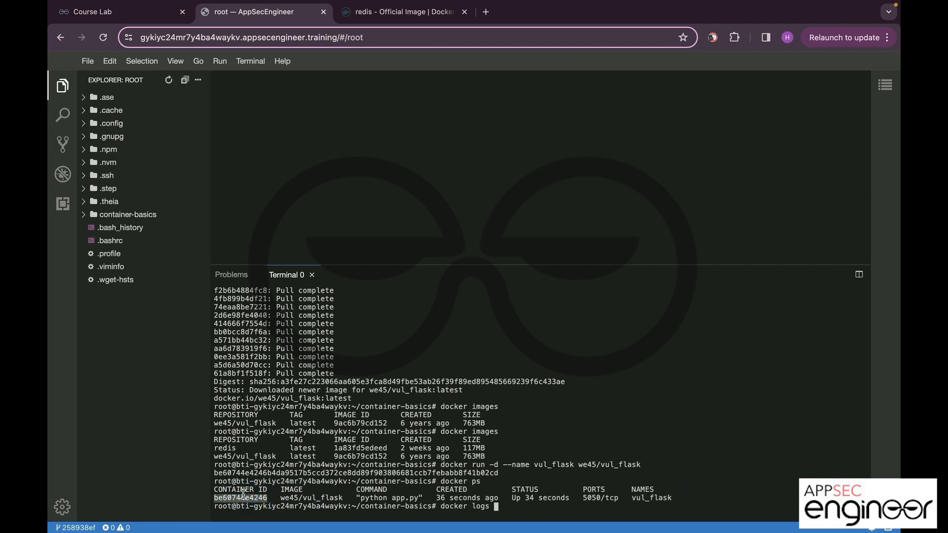
type("be60744e4246")
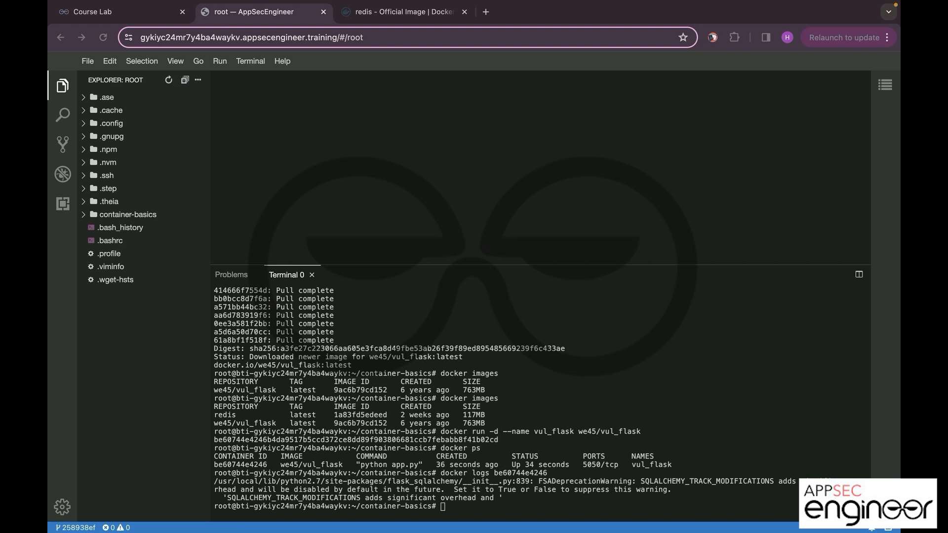
mouse_move(529, 464)
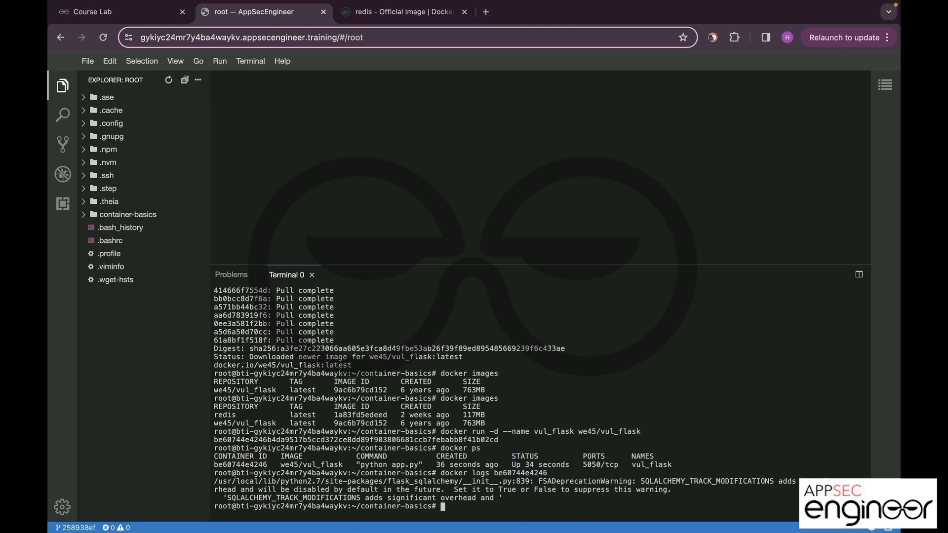
- Run 'docker exec -it vul_flask bash' and 'ls' to list the app files inside the container
type("docker e")
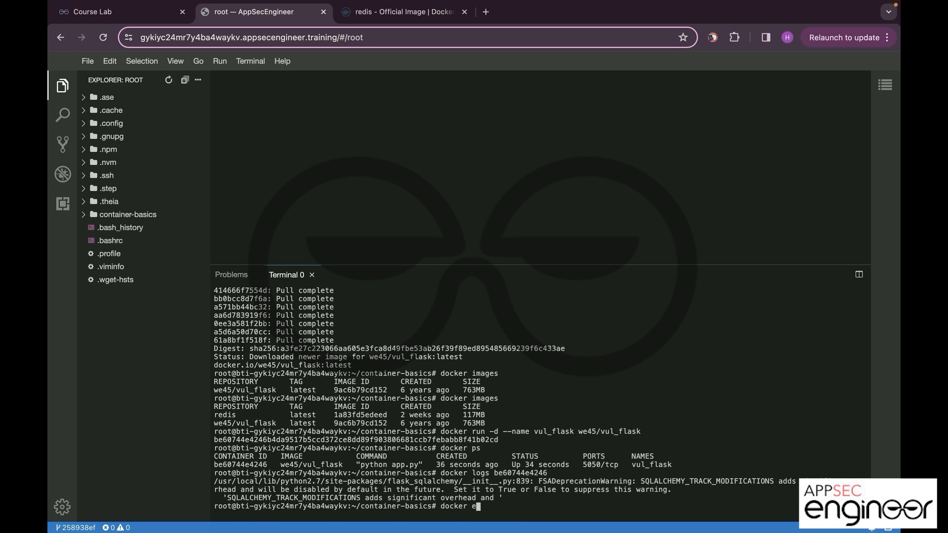
type("xec -it")
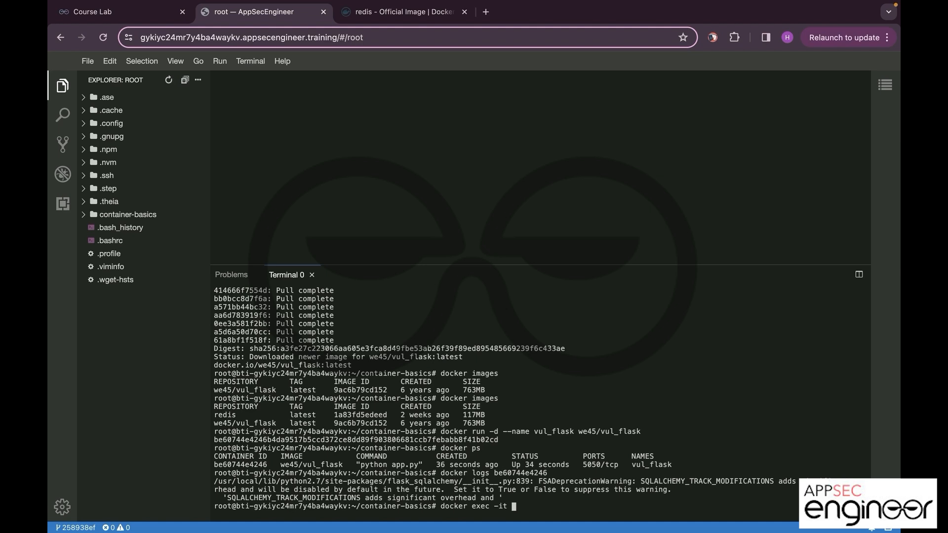
double_click(651, 463)
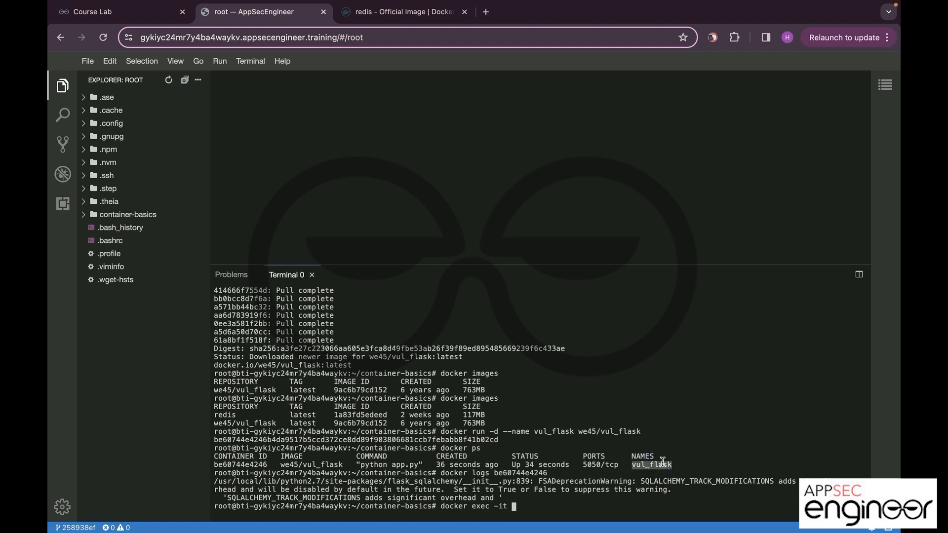
type("vul_flask bash")
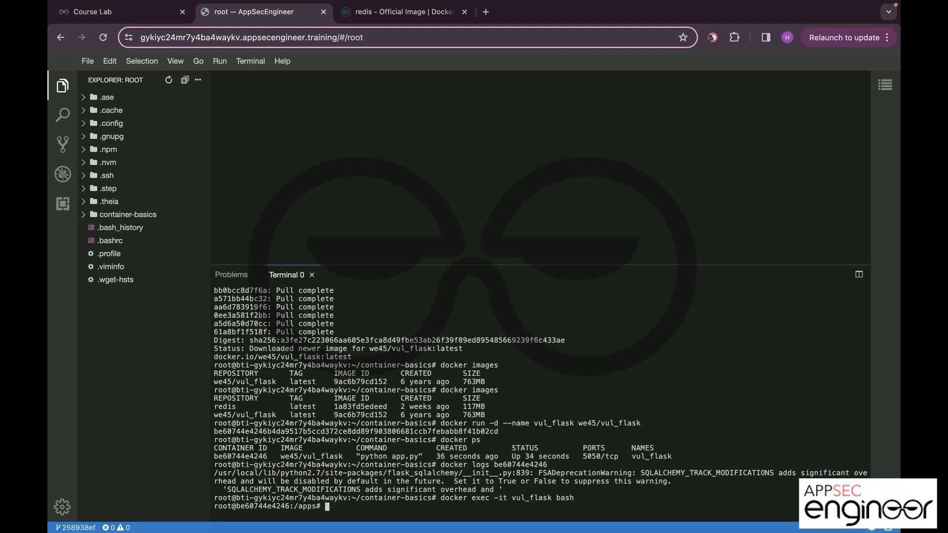
type("ls")
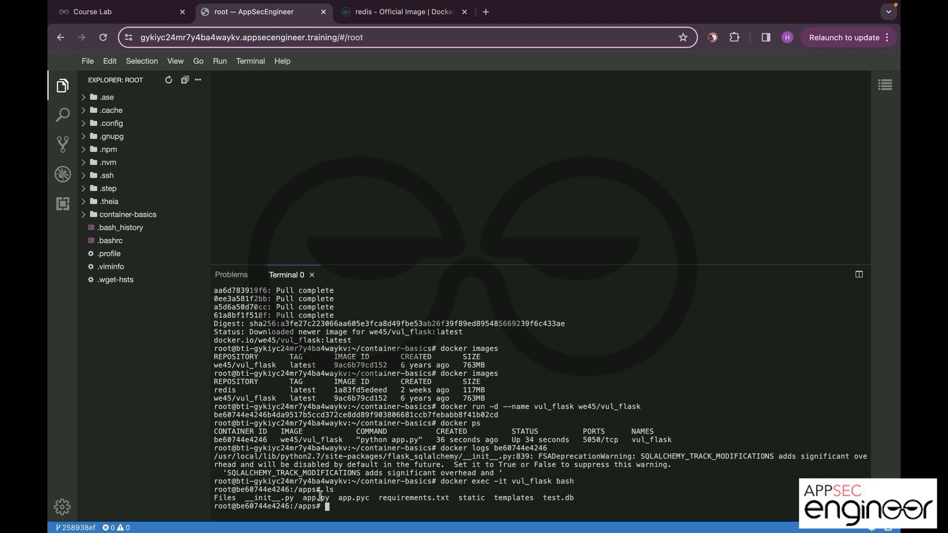
mouse_move(398, 516)
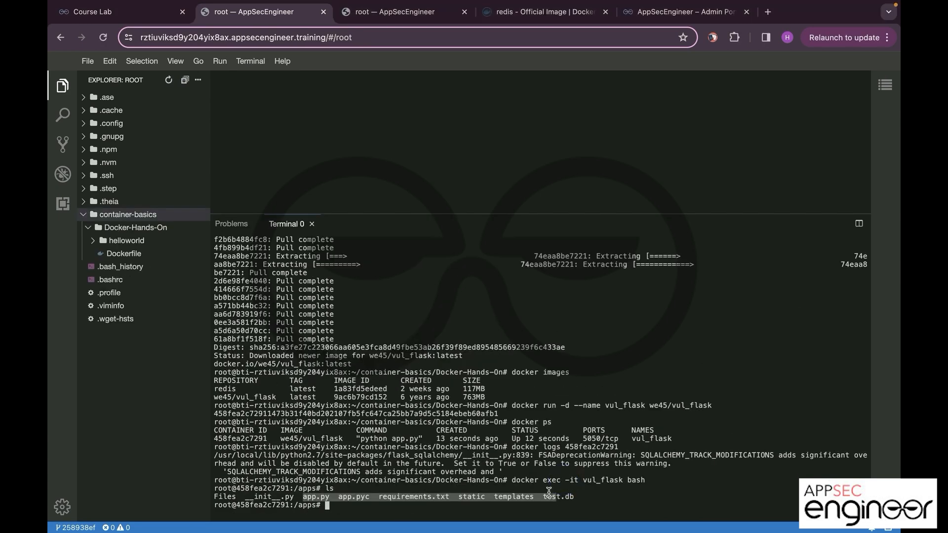
- Exit the container shell, run 'docker stop vul_flask', then 'docker ps -a'
type("exit")
type("docker s")
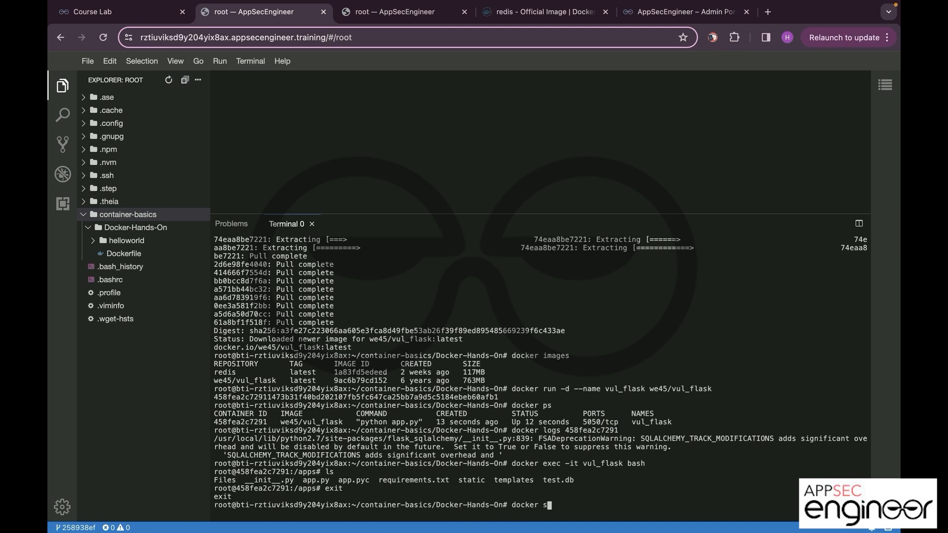
type("top")
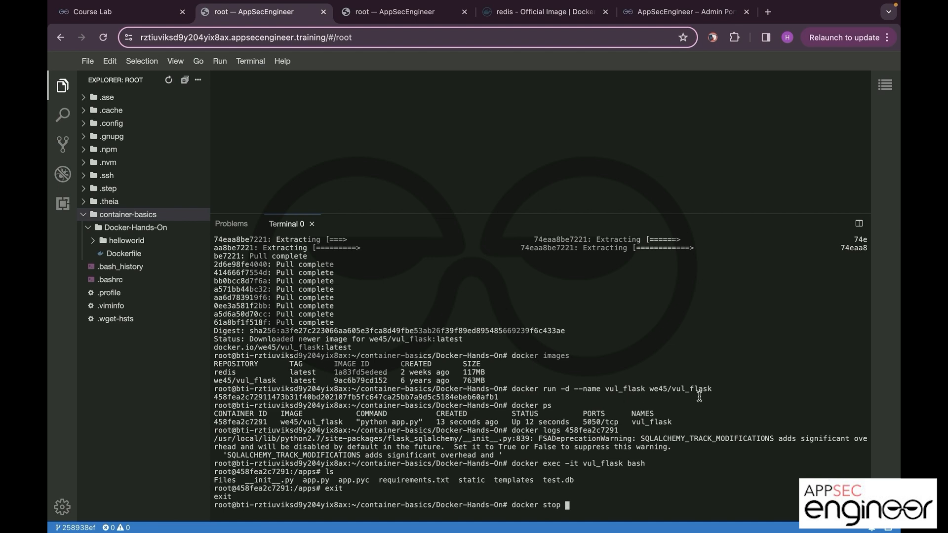
double_click(652, 422)
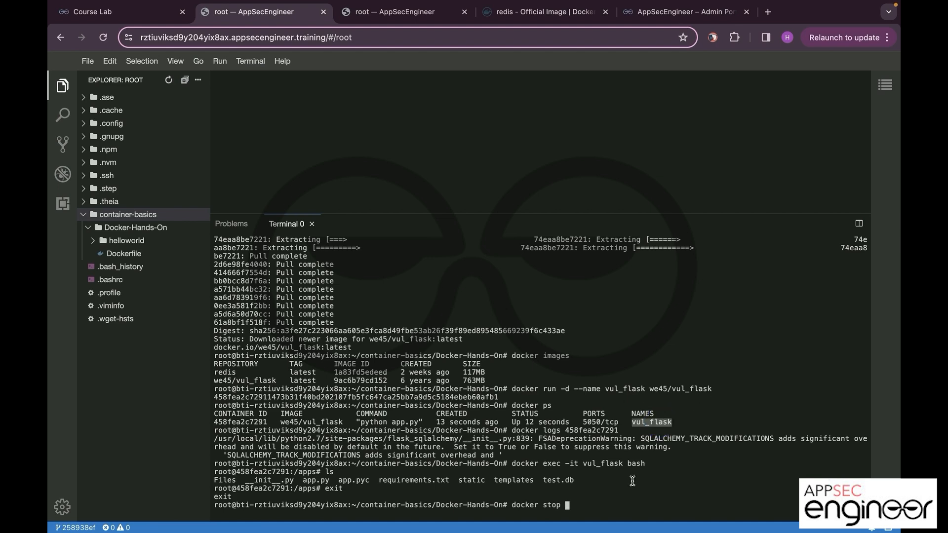
type("vul_flask")
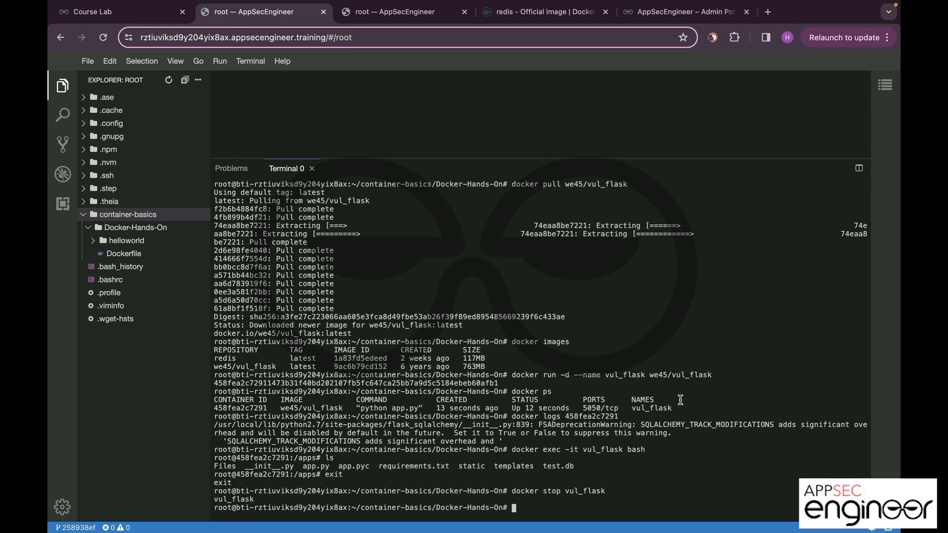
mouse_move(658, 426)
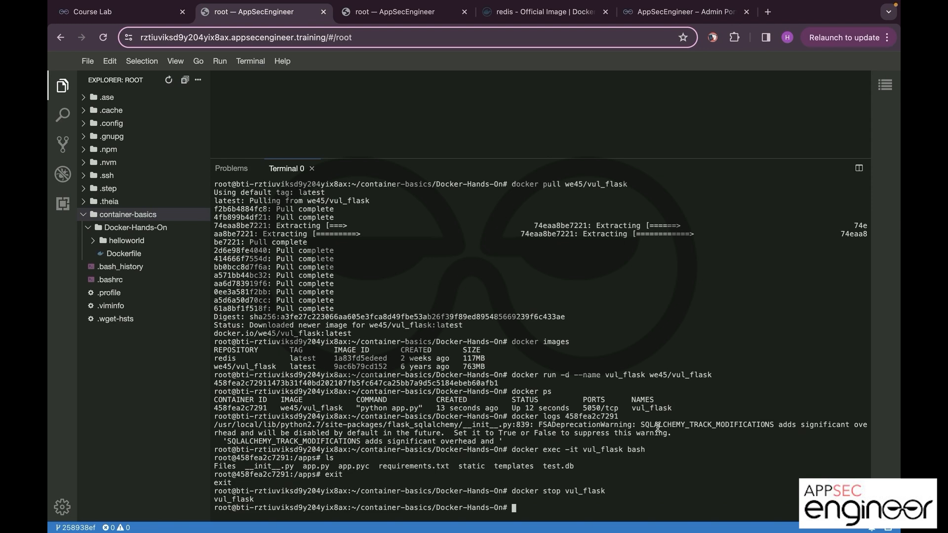
type("docker ps -a")
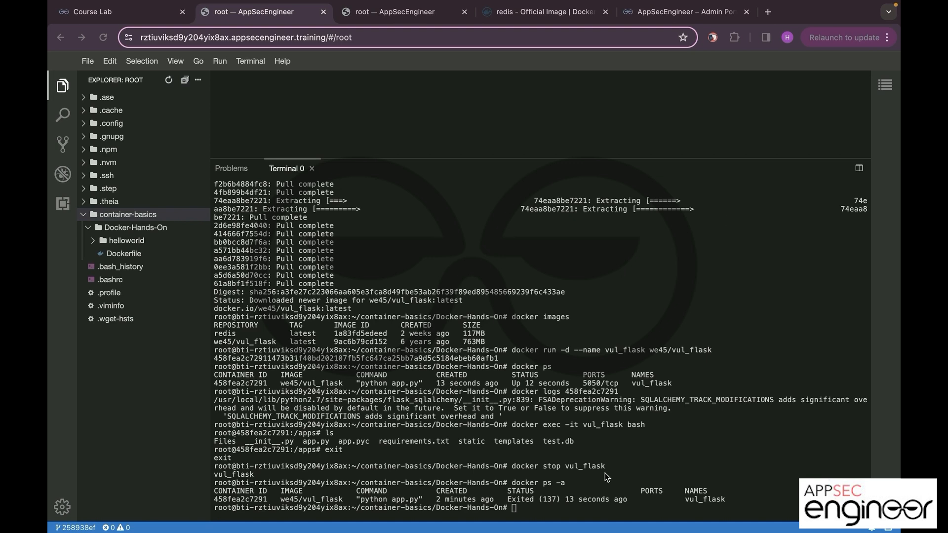
- Run 'docker rm vul_flask', verify no containers with 'docker ps', then clear
type("docker")
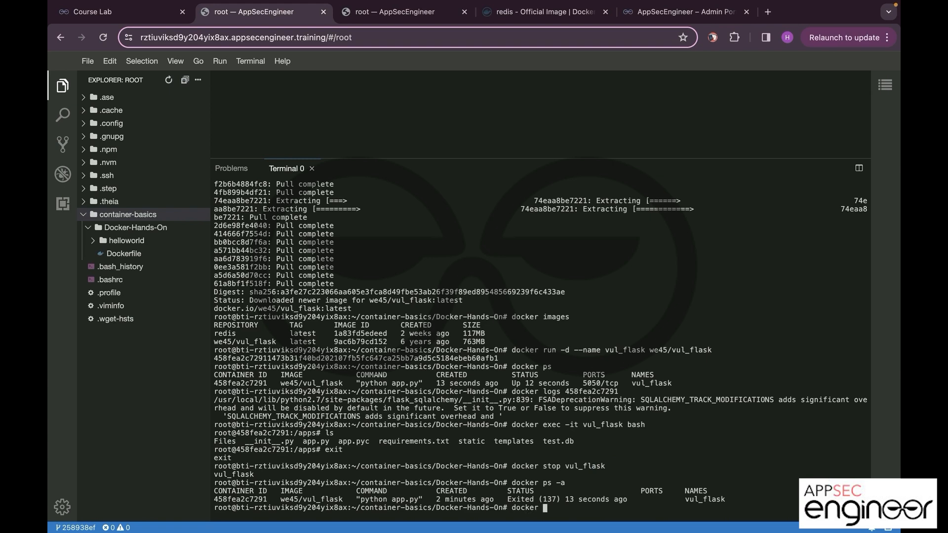
type("rm")
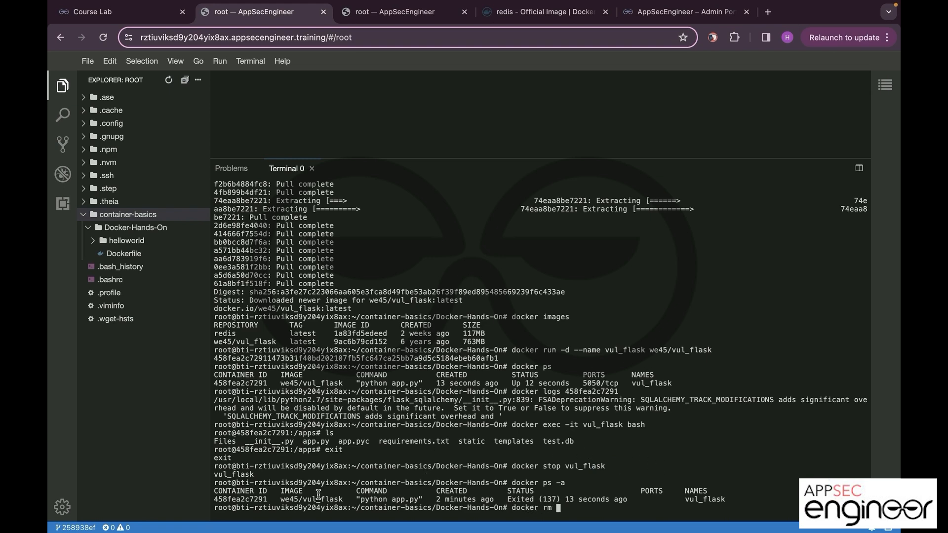
double_click(649, 383)
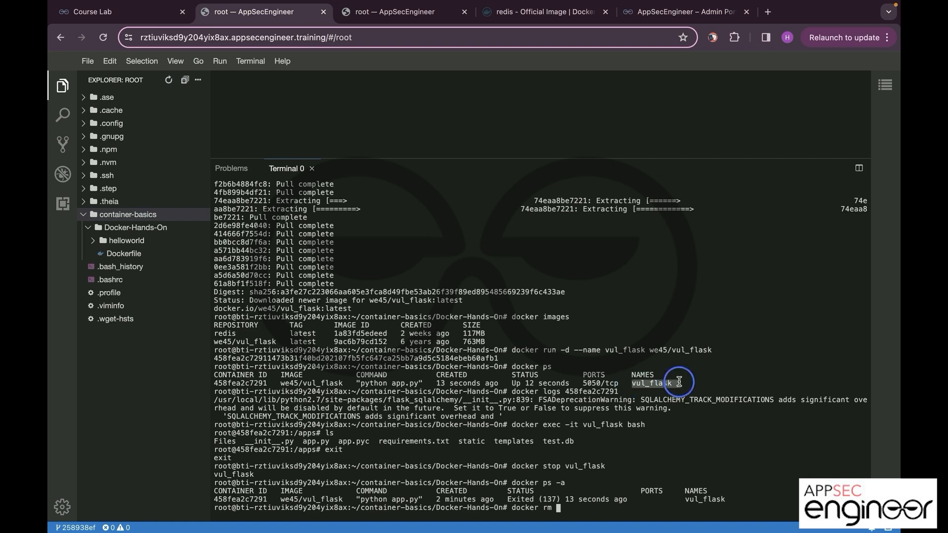
type("vul_flask")
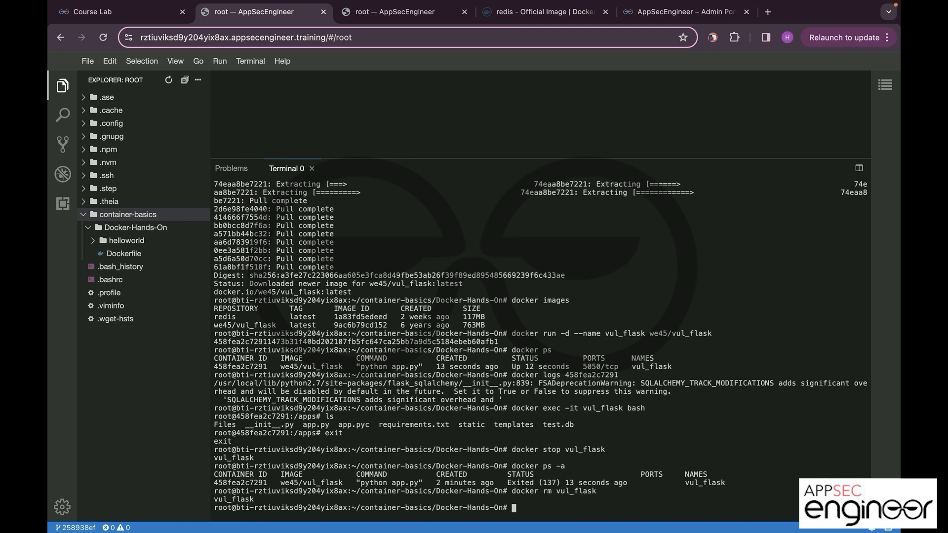
type("dock")
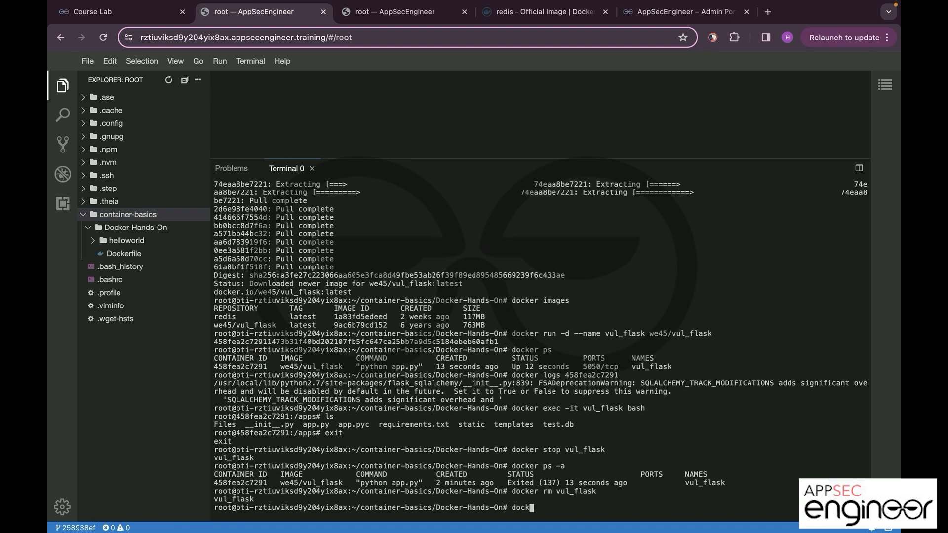
type("ps")
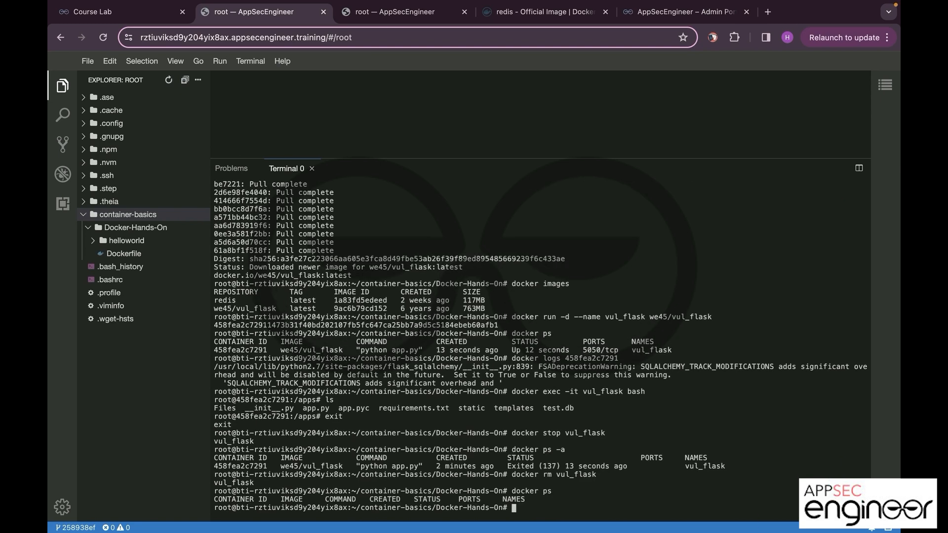
type("clear")
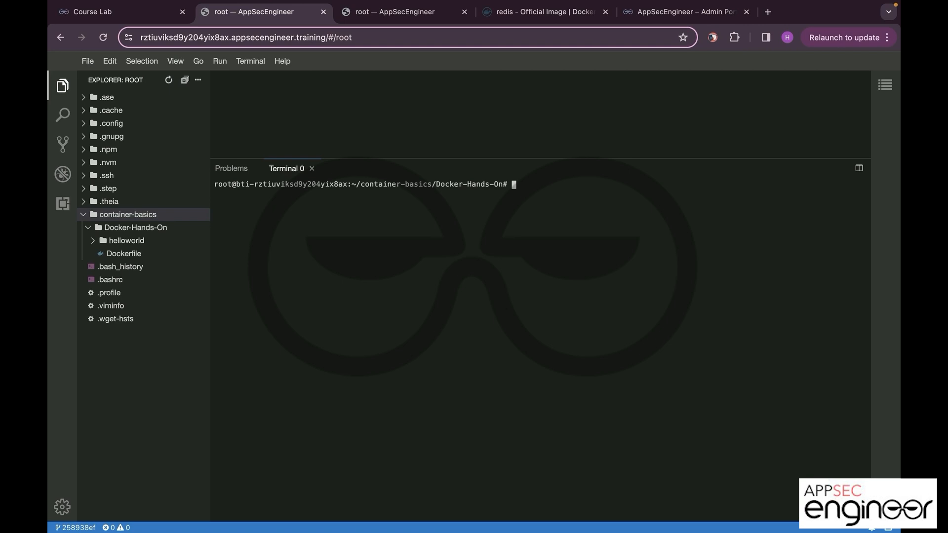
mouse_move(625, 443)
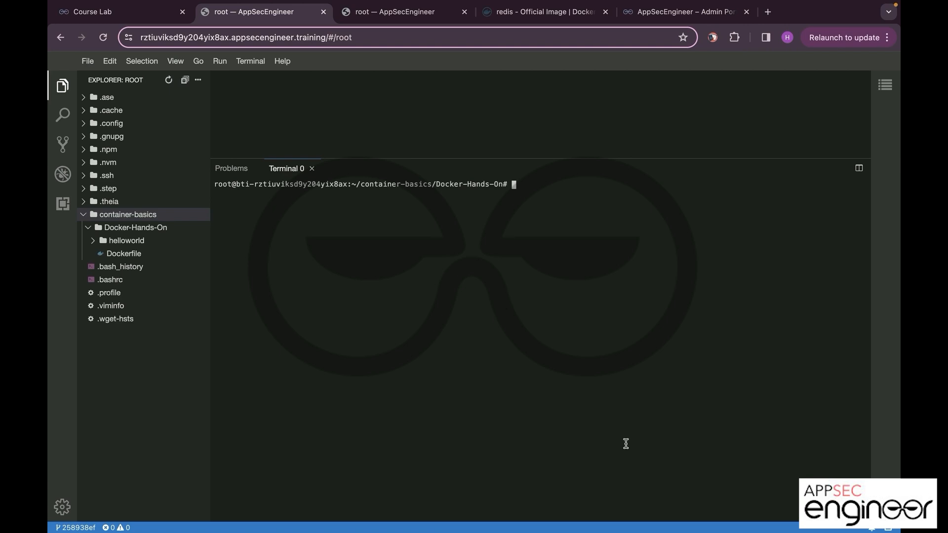
- Open the Dockerfile built from ubuntu:16.04 and review its app directory line
left_click_drag(596, 168, 596, 254)
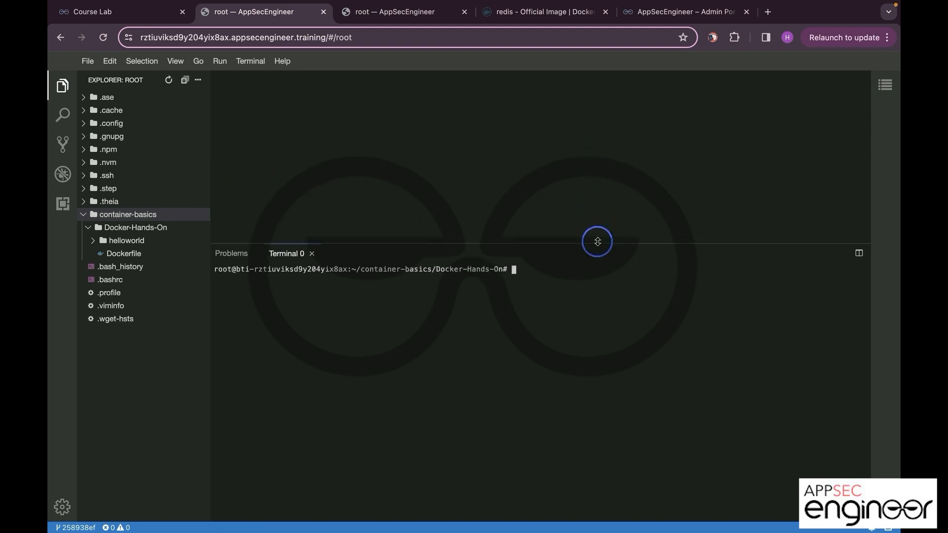
left_click(124, 253)
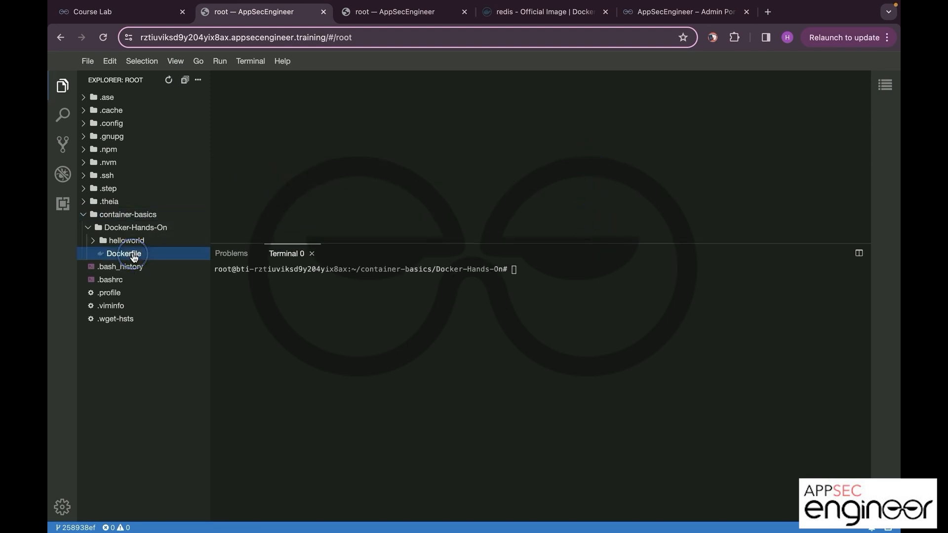
left_click(123, 253)
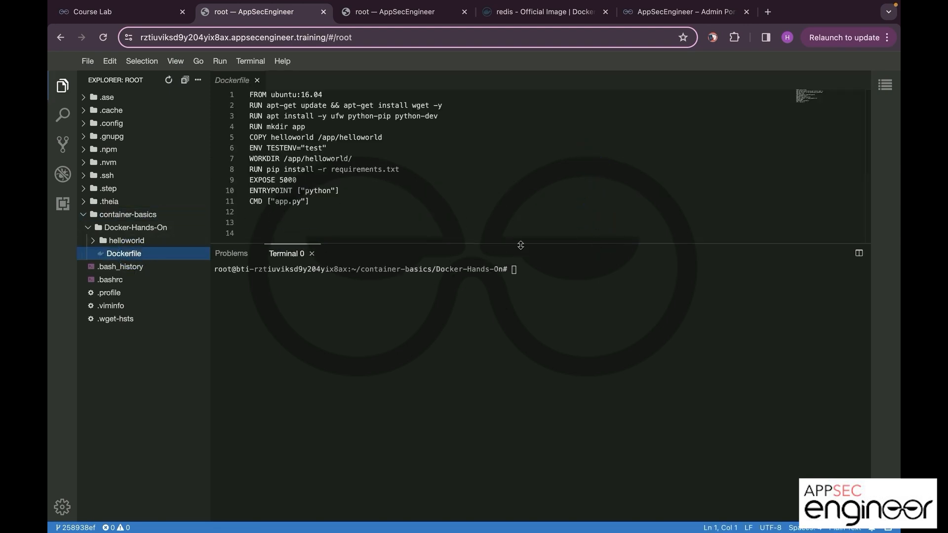
left_click_drag(520, 246, 520, 272)
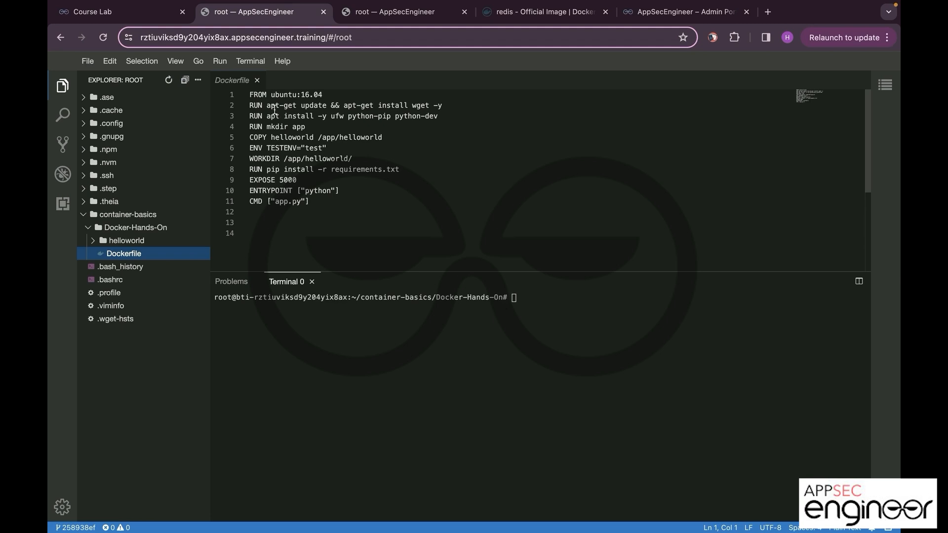
mouse_move(422, 102)
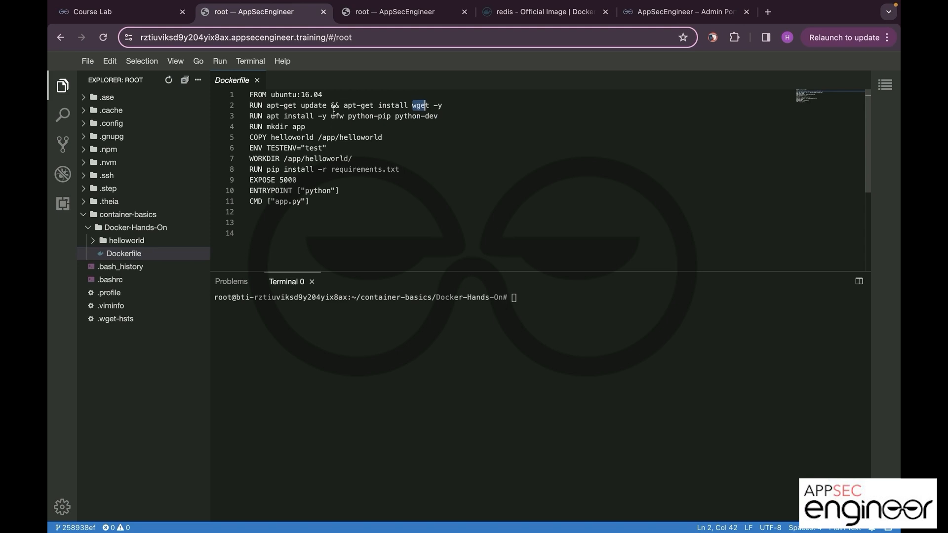
left_click(267, 127)
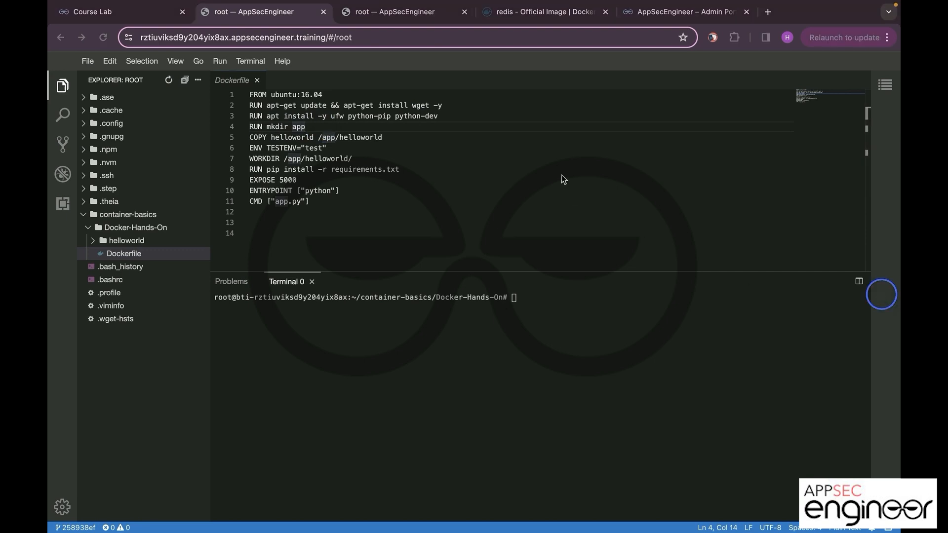
mouse_move(506, 143)
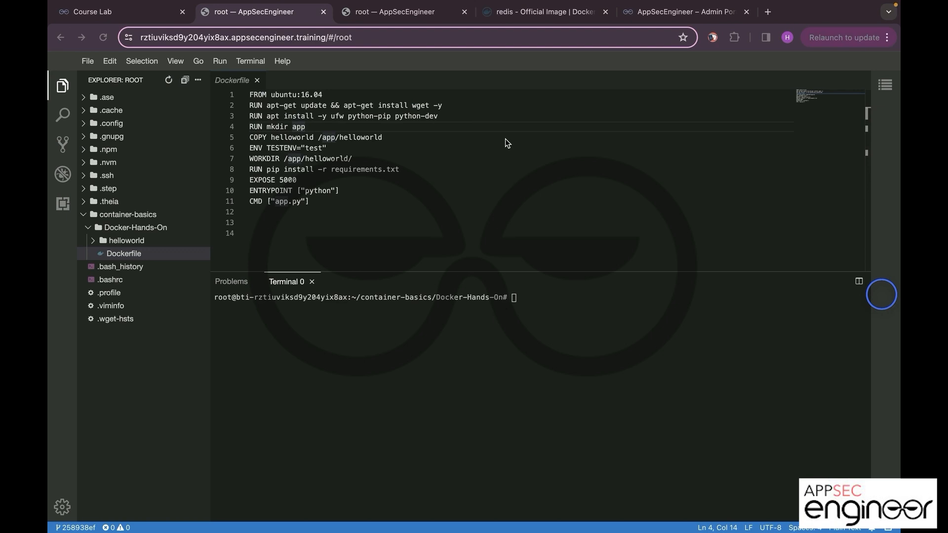
mouse_move(311, 129)
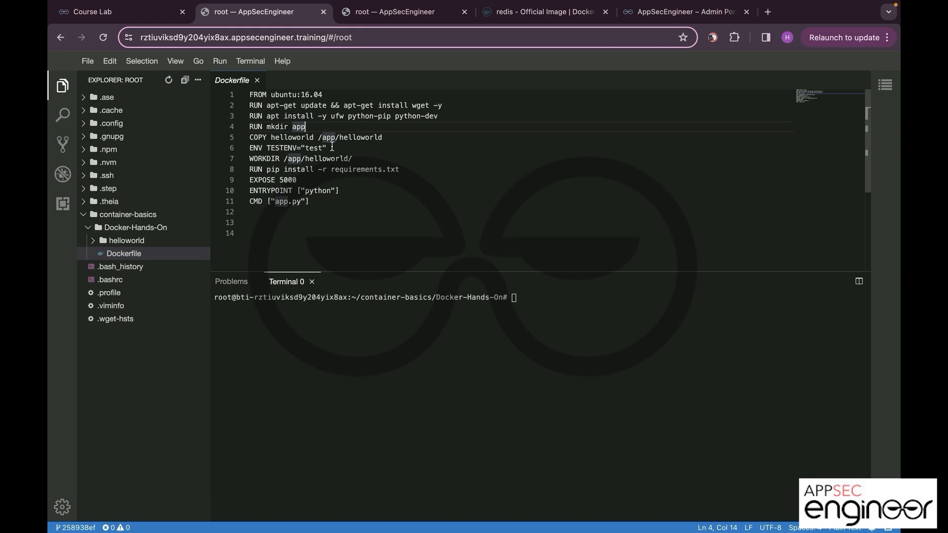
- Expand the helloworld folder and open requirements.txt pinning Flask 1.0.2
left_click(123, 253)
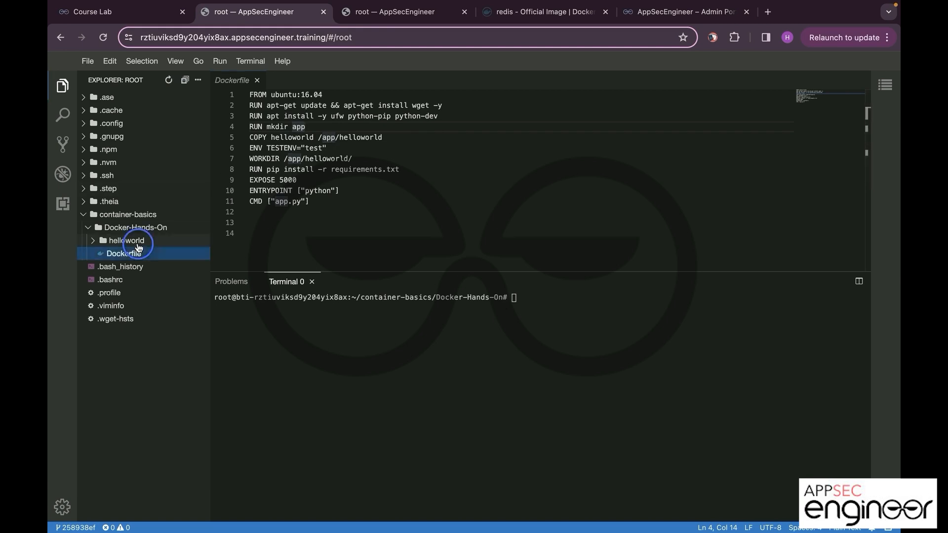
left_click(126, 239)
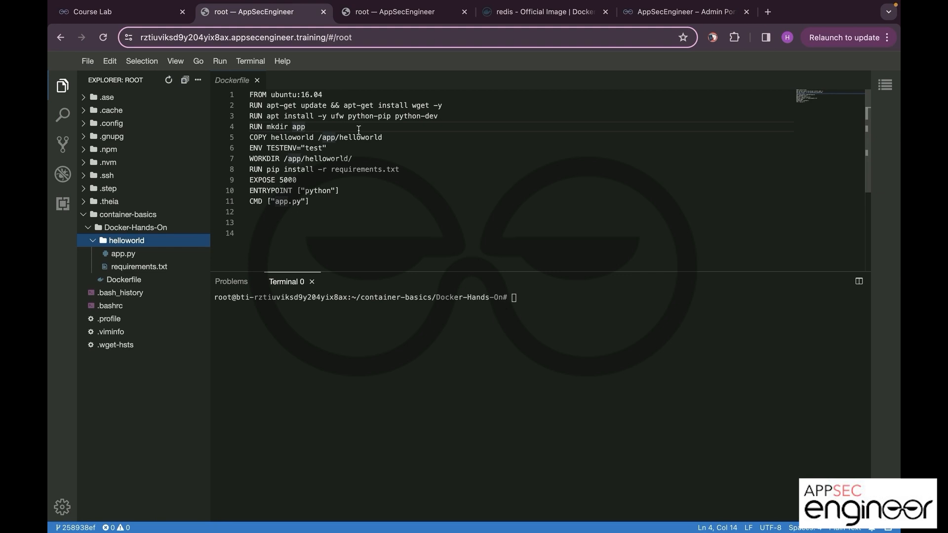
mouse_move(306, 161)
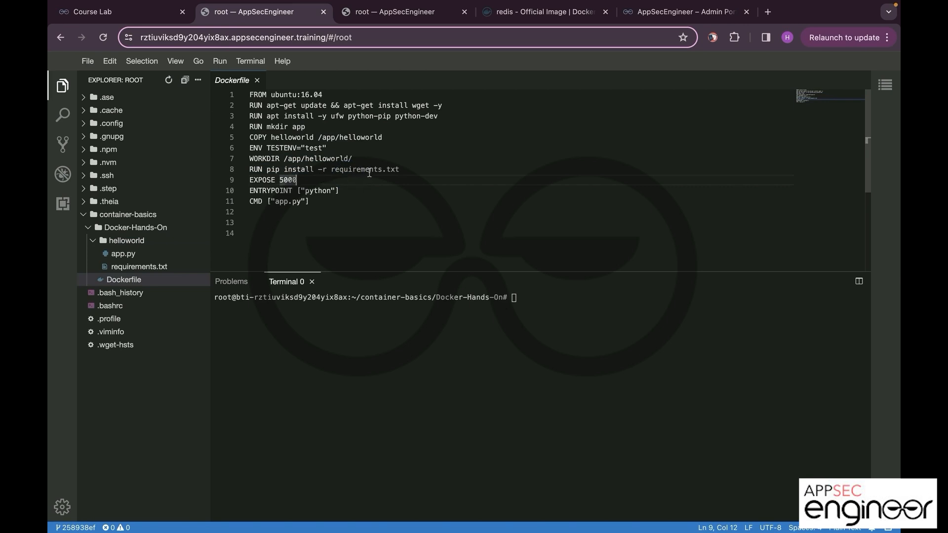
left_click(139, 266)
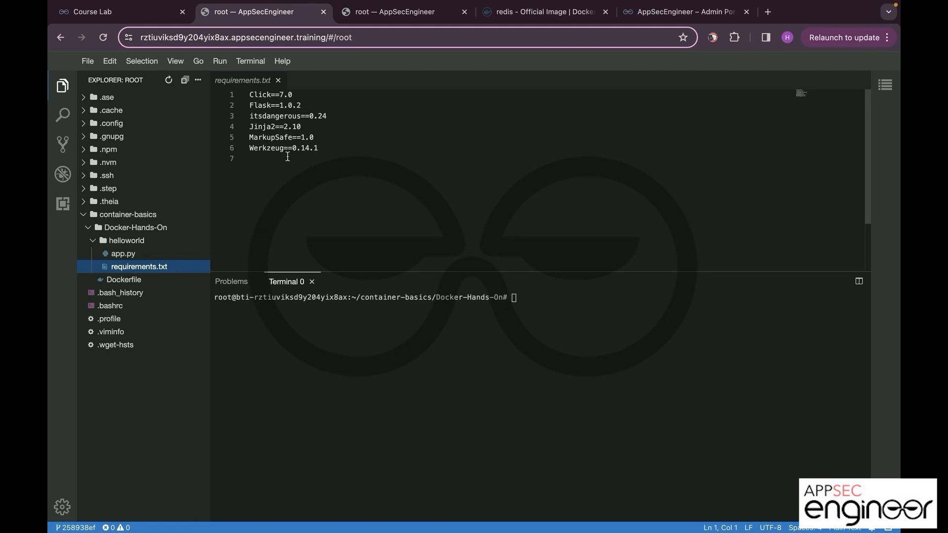
- Return to the Dockerfile and highlight the exposed port 5000 on the EXPOSE line
left_click(124, 279)
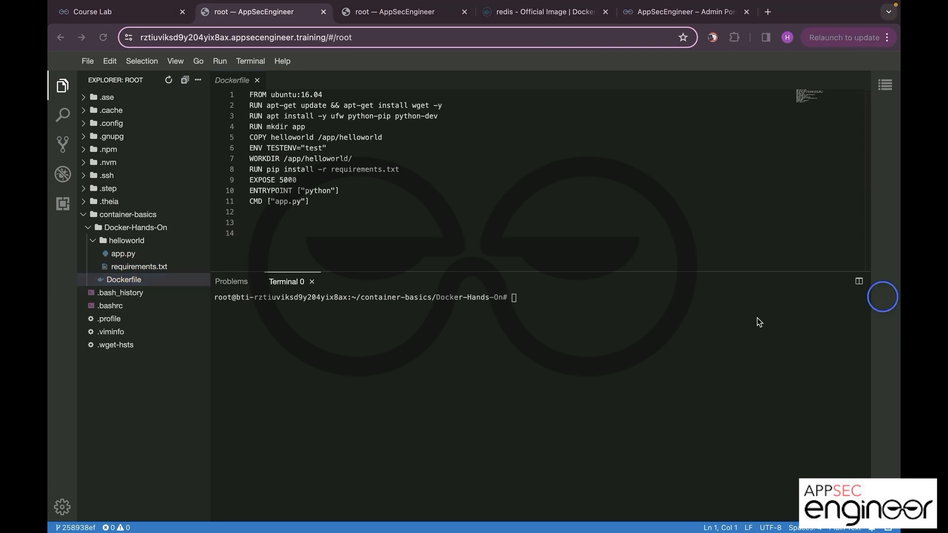
mouse_move(384, 179)
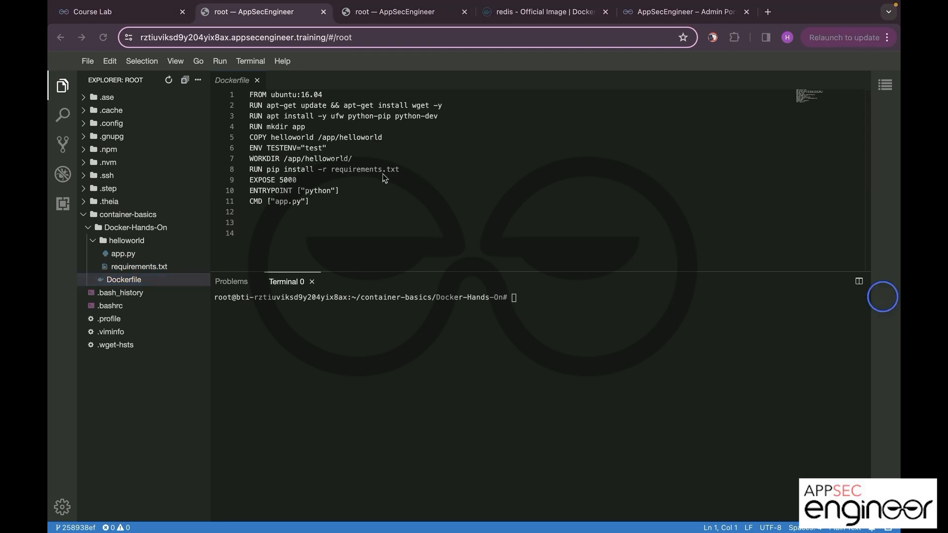
double_click(289, 180)
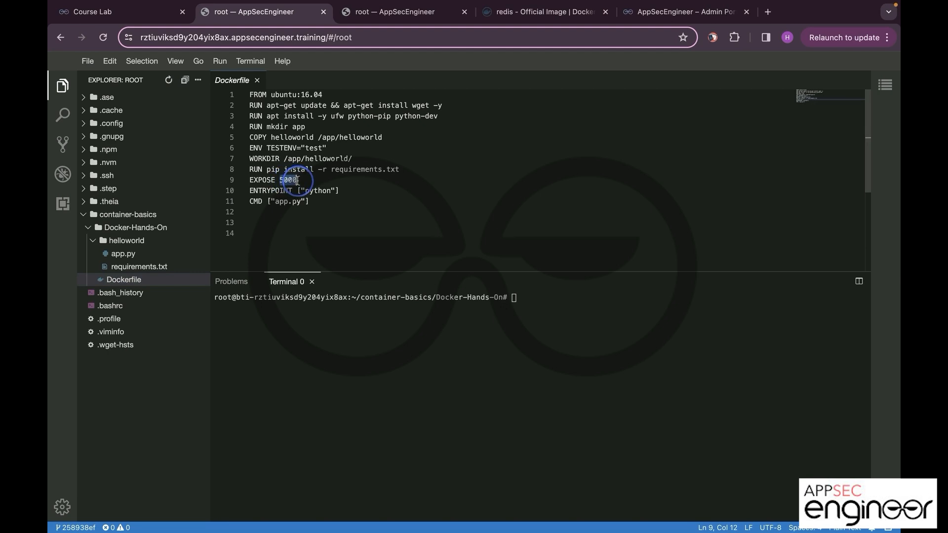
double_click(286, 179)
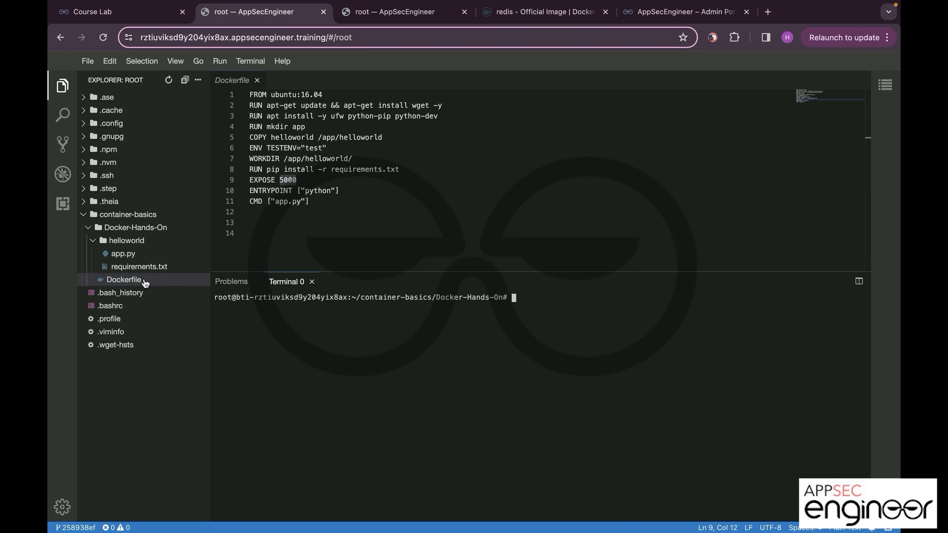
- Run 'docker build -t helloworld:latest .' until it tags helloworld:latest successfully
type("docker build")
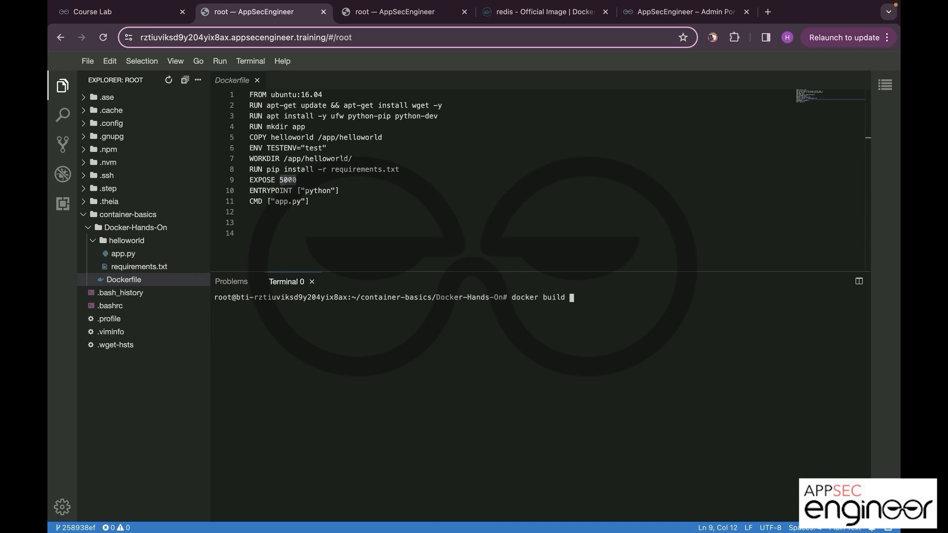
type("-t")
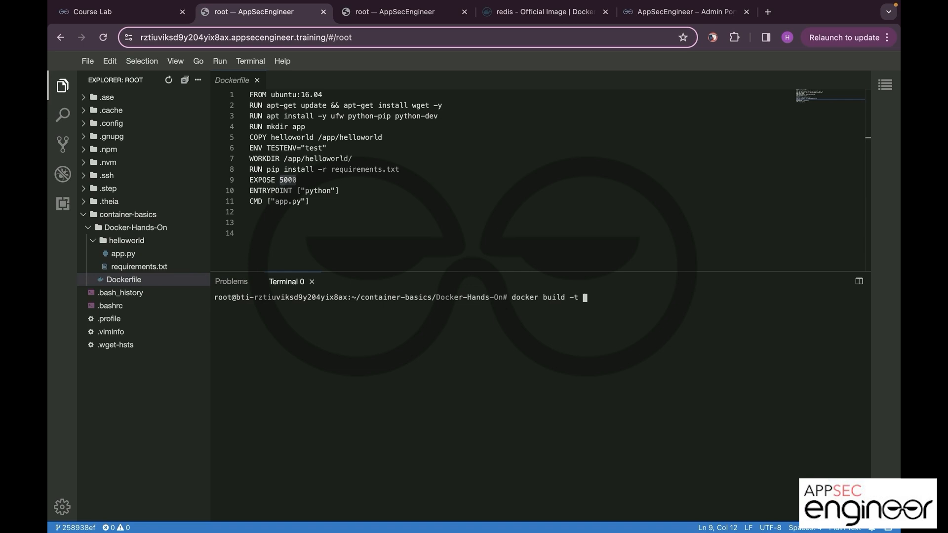
type("hello")
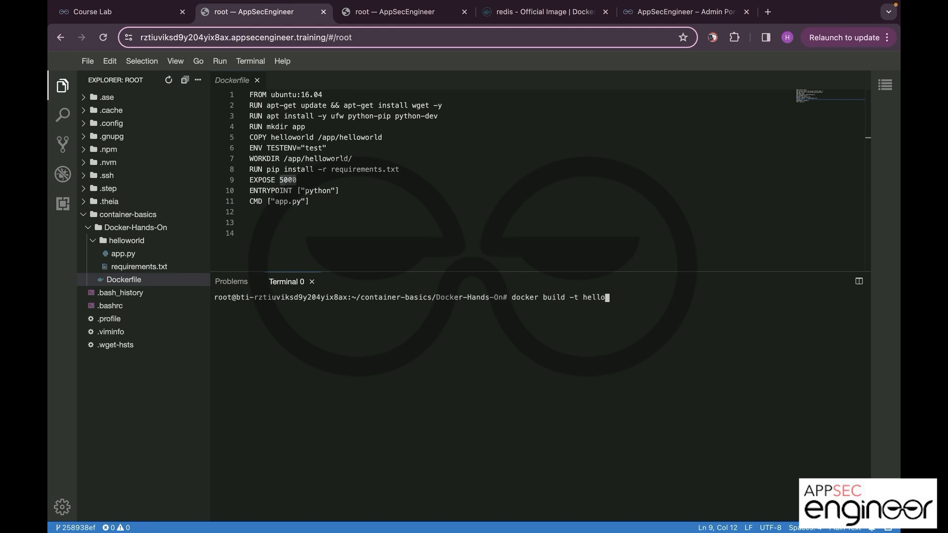
type("world")
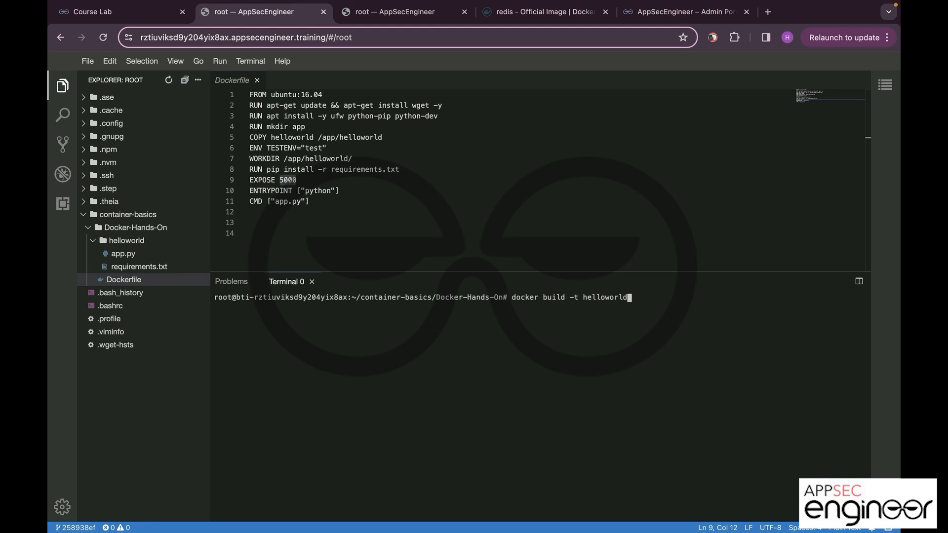
type(":latest")
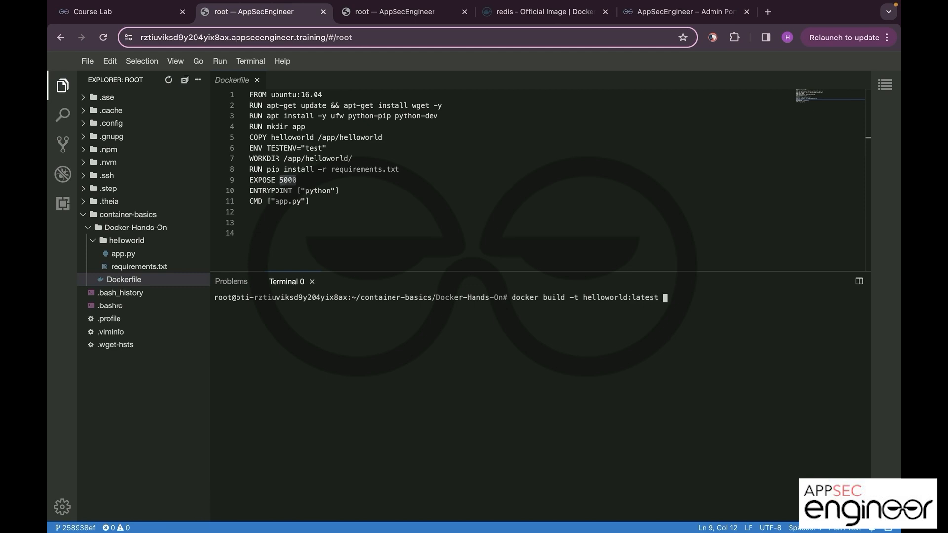
type(".")
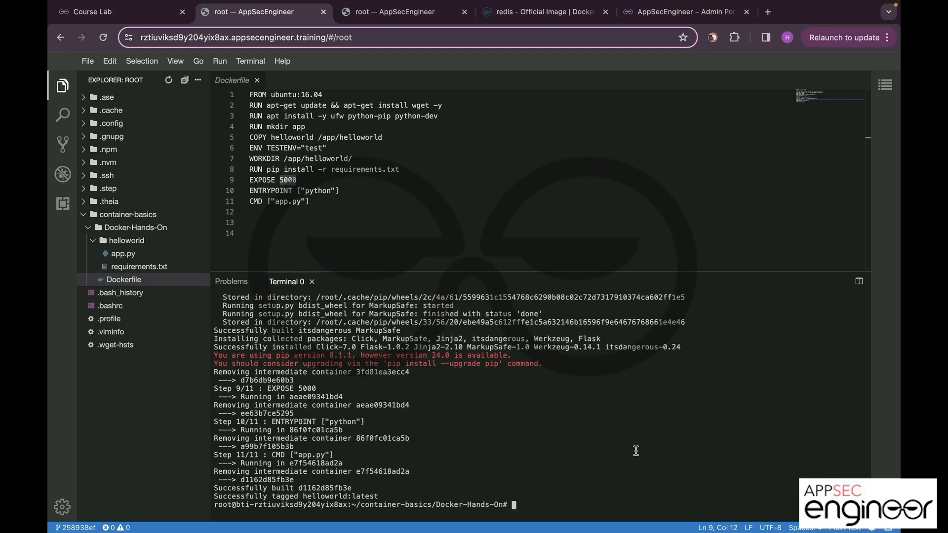
- Clear the build output from the terminal with clear
type("clear")
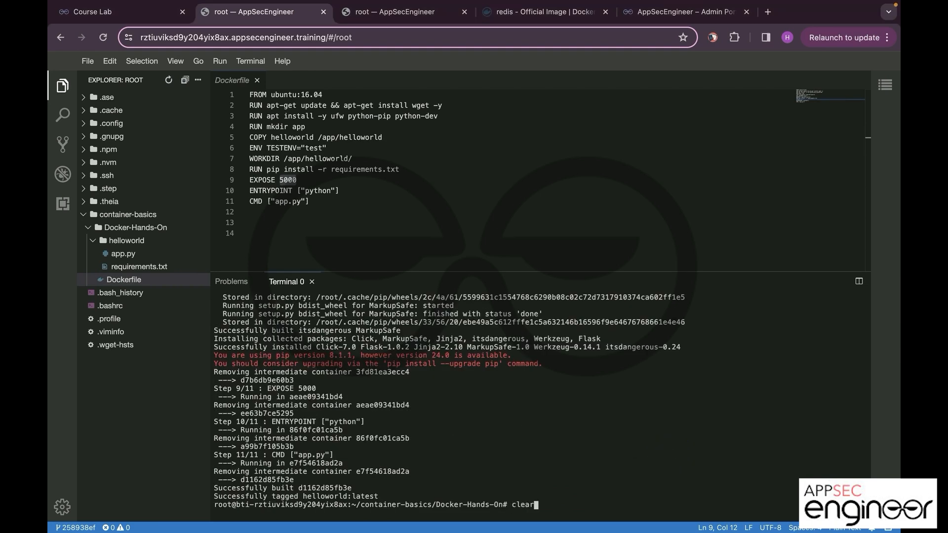
key("Enter")
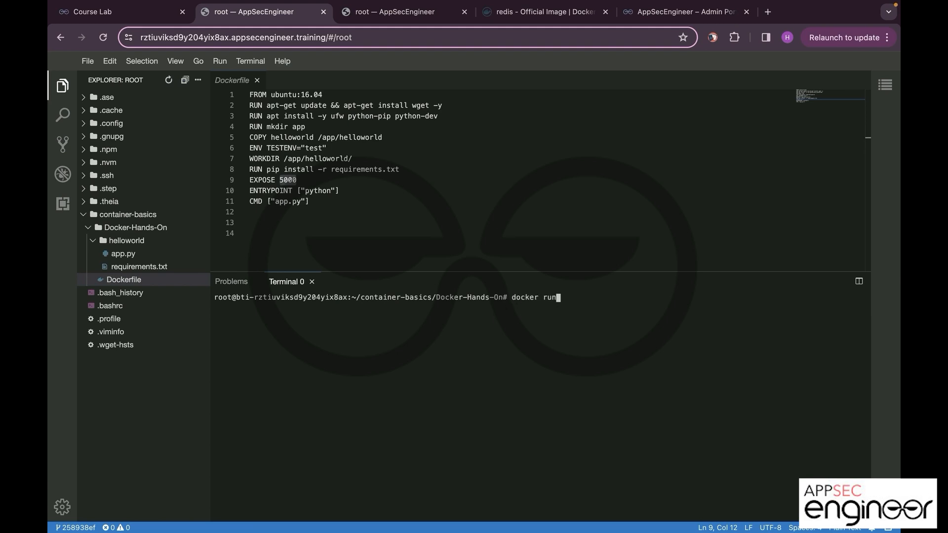
- Run docker run -d -p 5000:5000 helloworld:latest to start the container detached
type("-d -p")
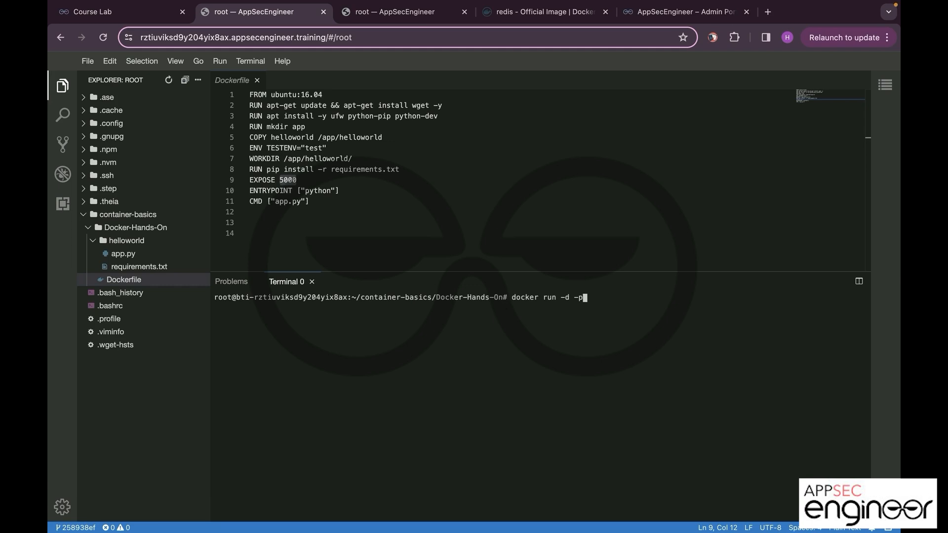
type("5000")
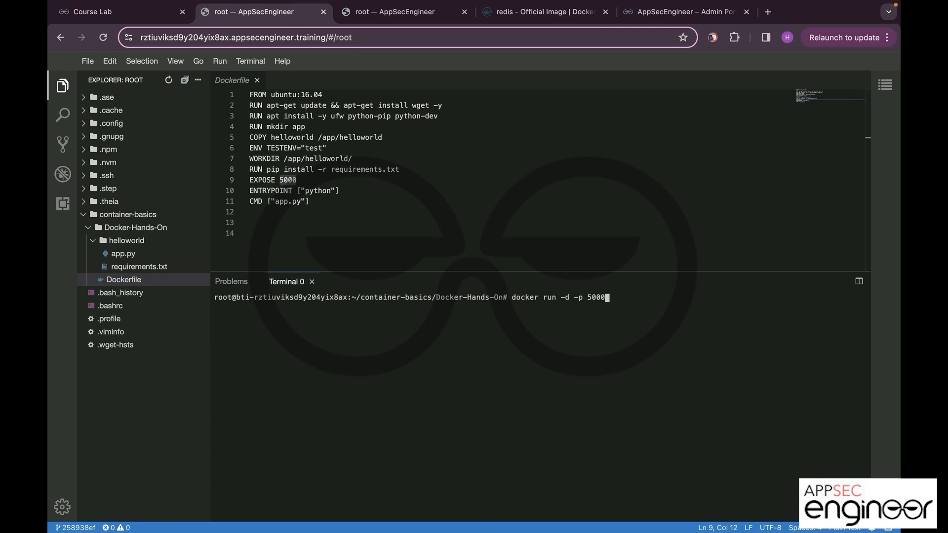
type(":5")
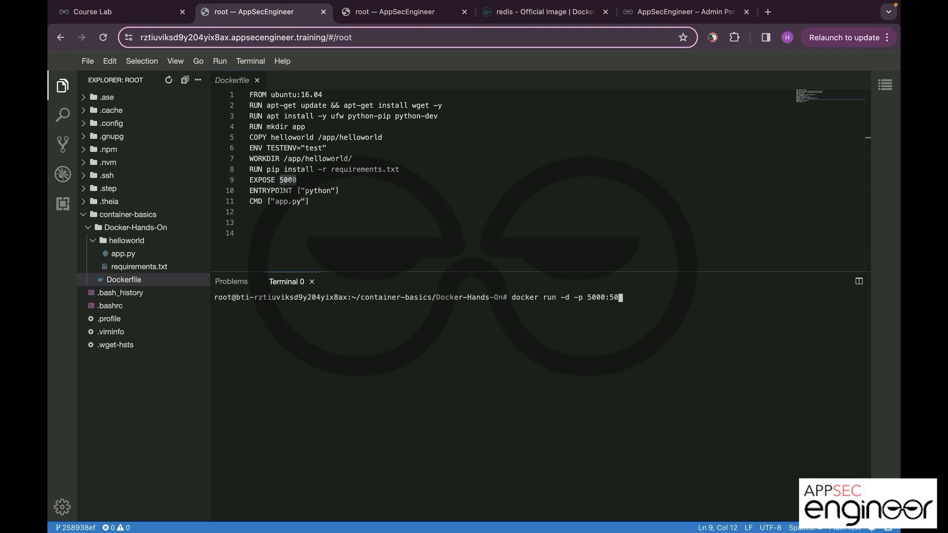
type("00")
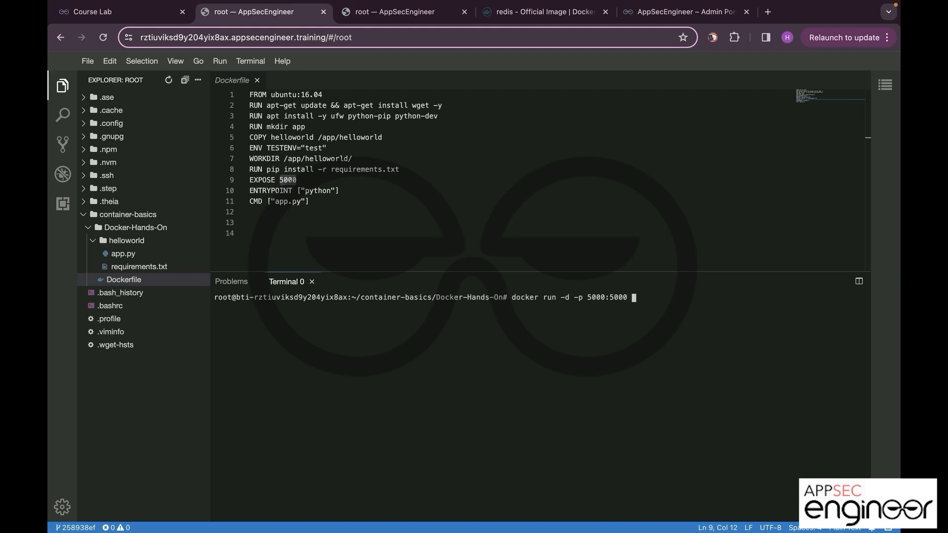
type("hellow")
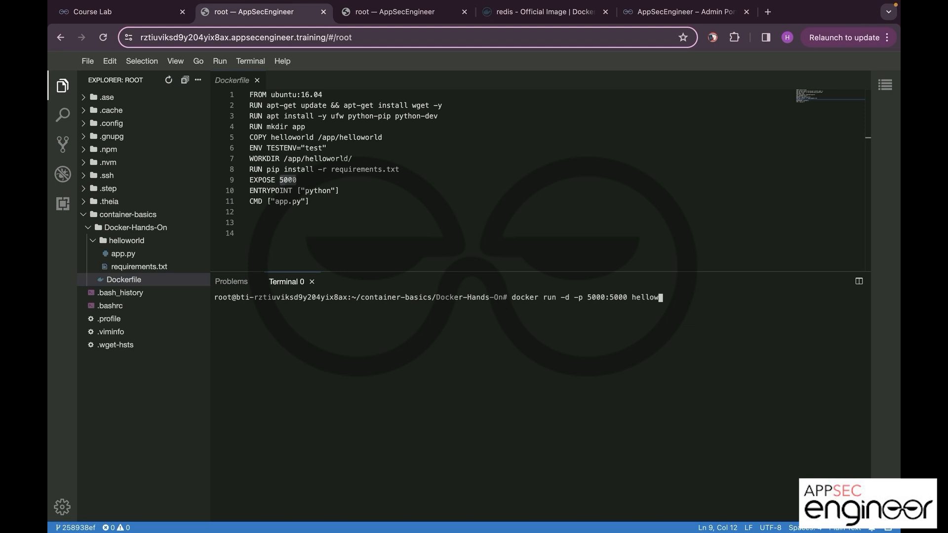
type("rld")
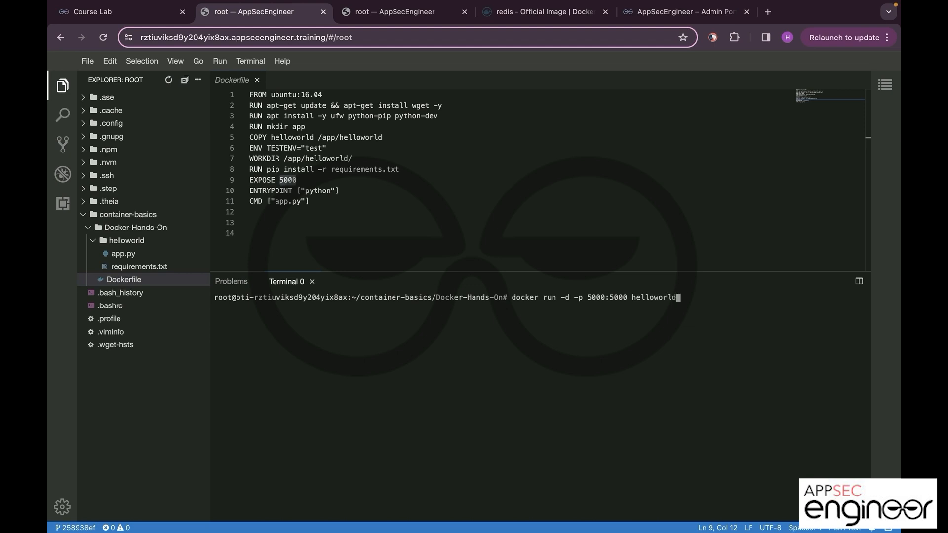
type(":lates")
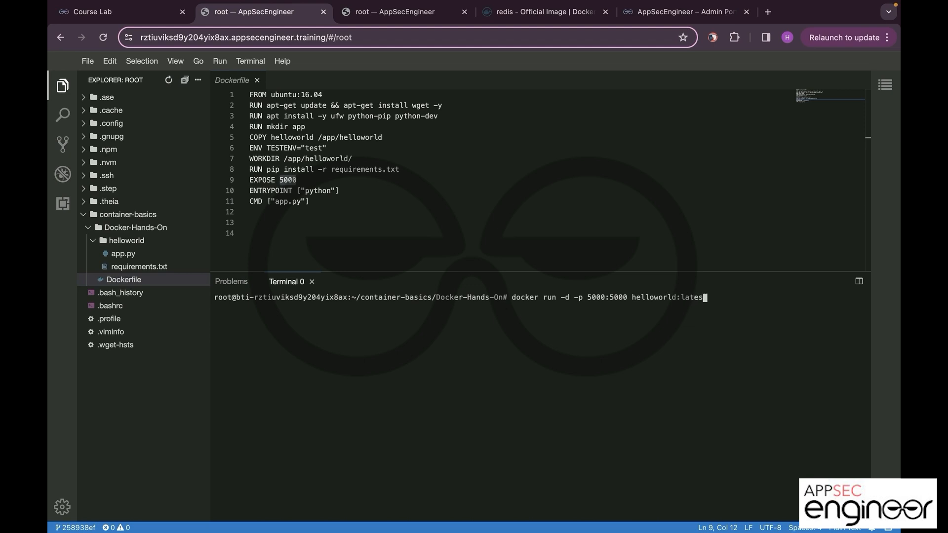
type("t")
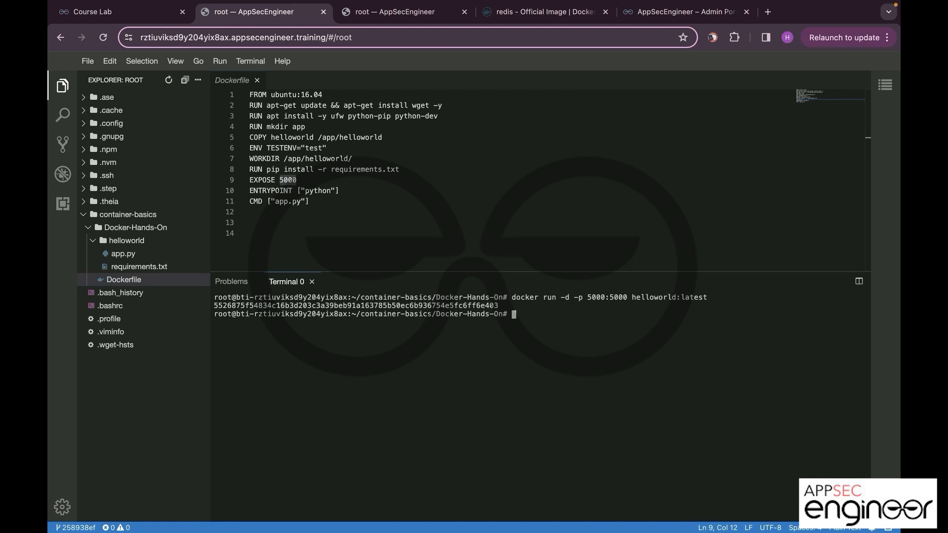
type("serv")
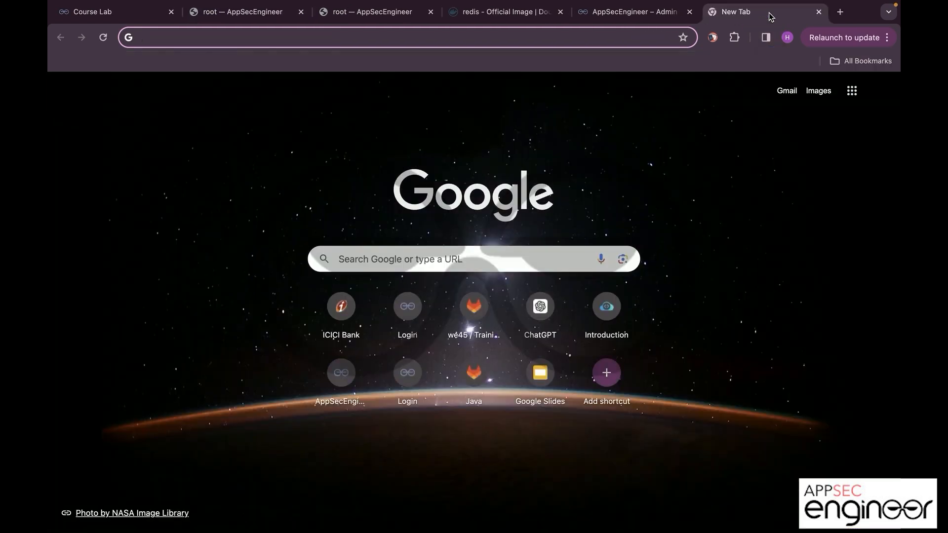
- Browse to 35.219.184.159:5000 to see 'Hello world from the container!', then return to the lab IDE
type("35.219.184.159:")
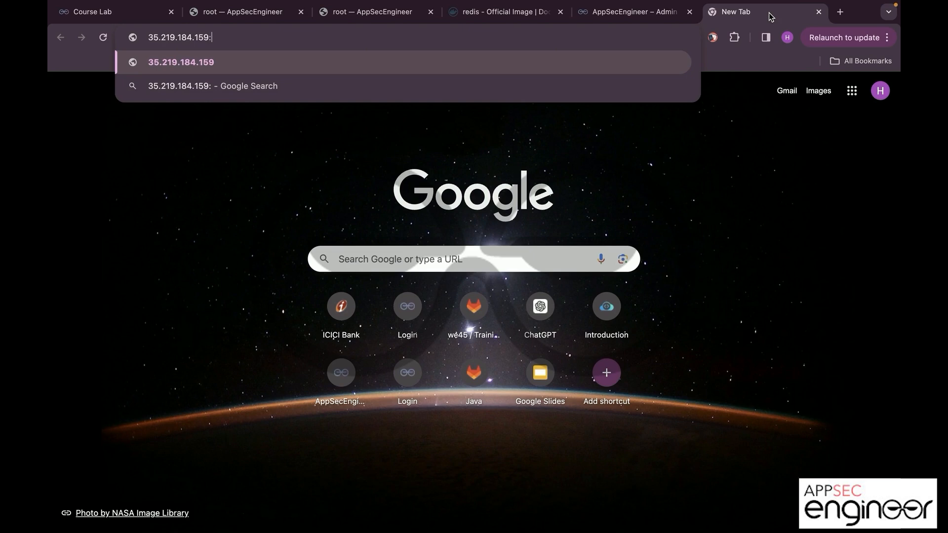
type("5000")
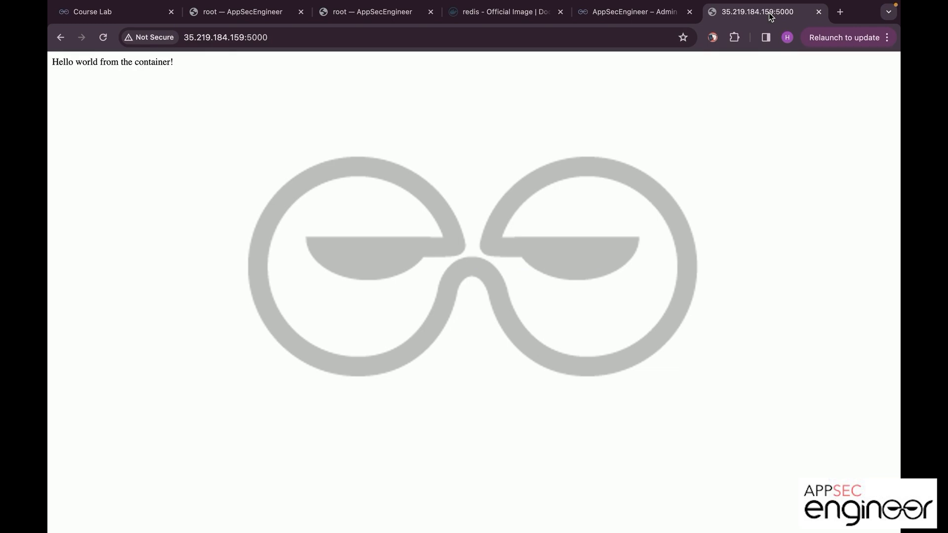
mouse_move(775, 17)
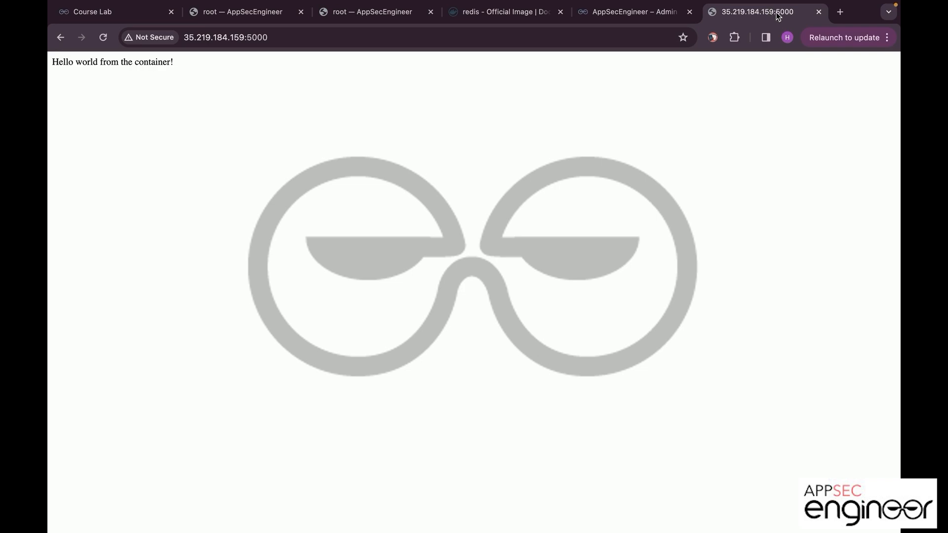
left_click(242, 12)
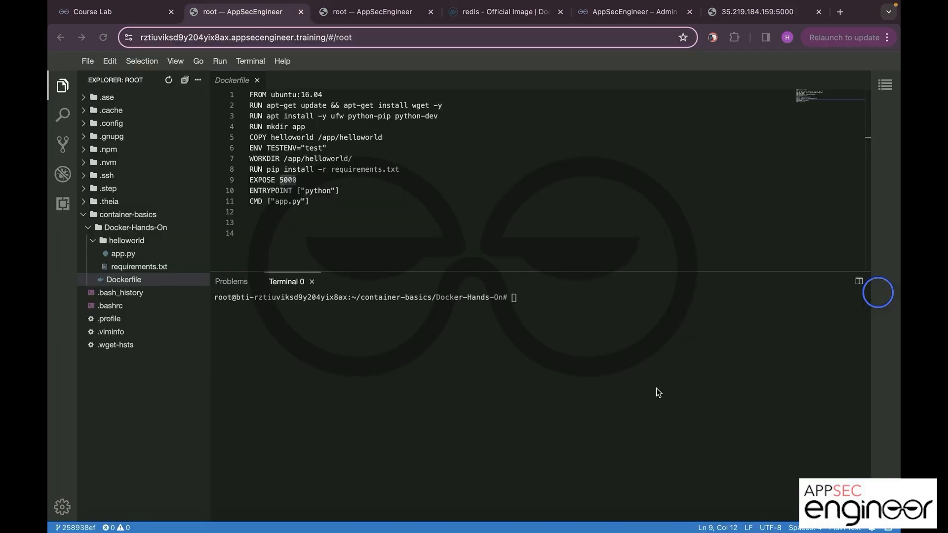